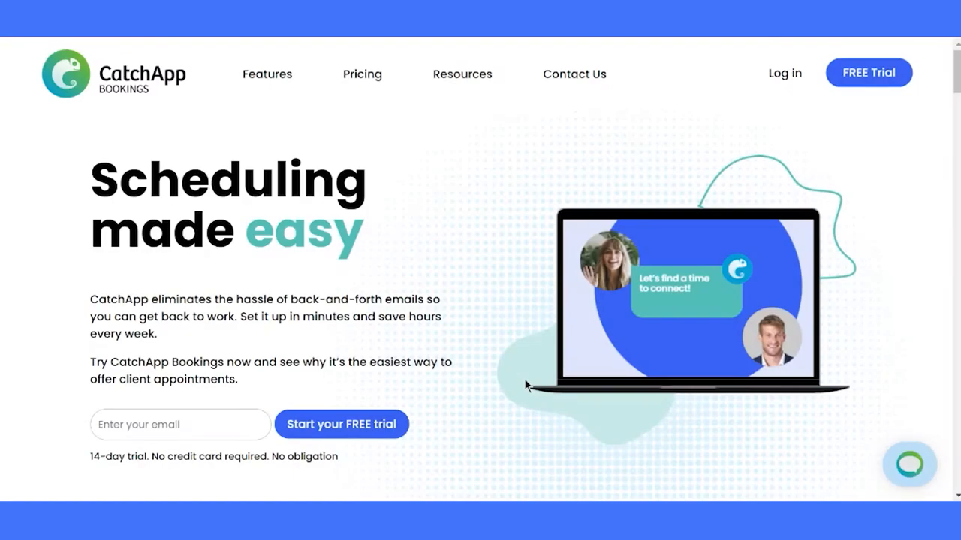
{"action": "left_click", "coordinate": [181, 424]}
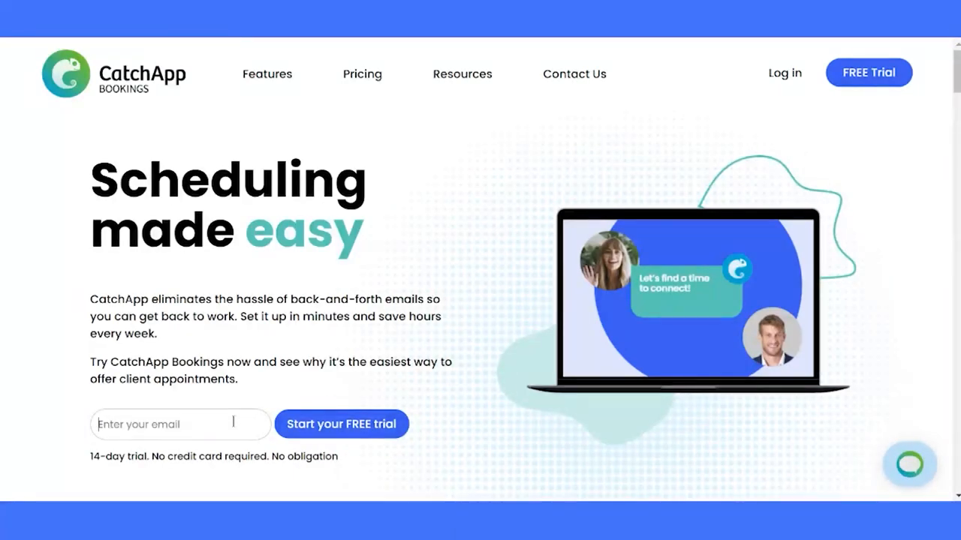
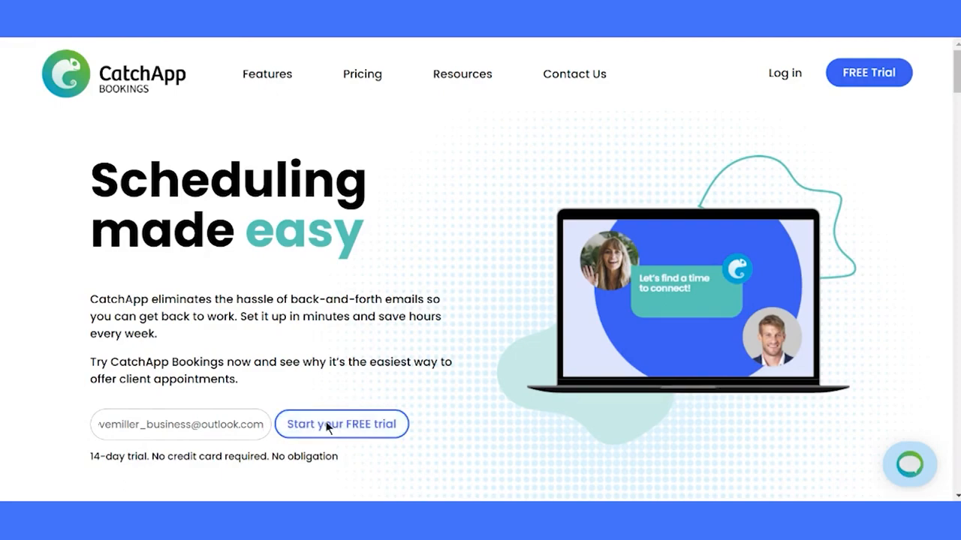
{"action": "left_click", "coordinate": [341, 424]}
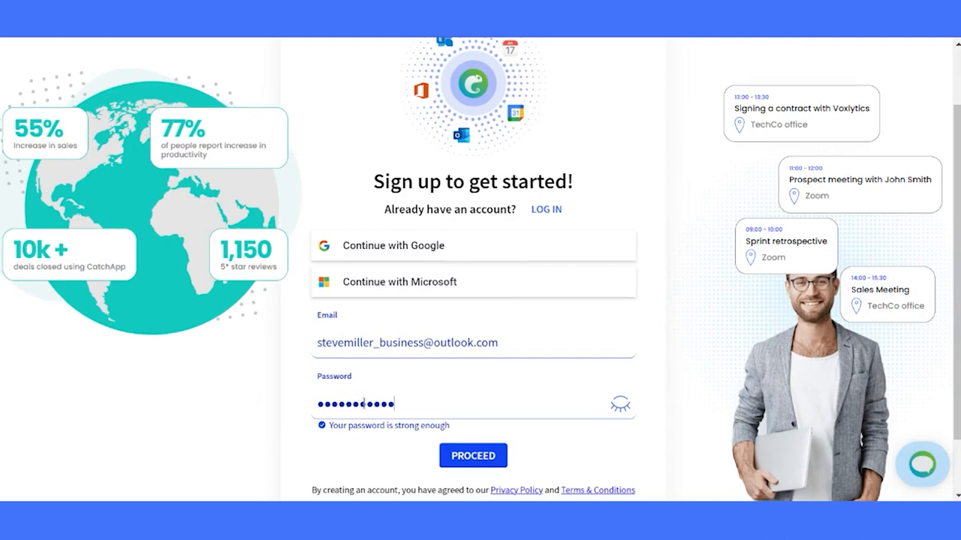
{"action": "scroll", "scroll_direction": "down", "scroll_amount": 3}
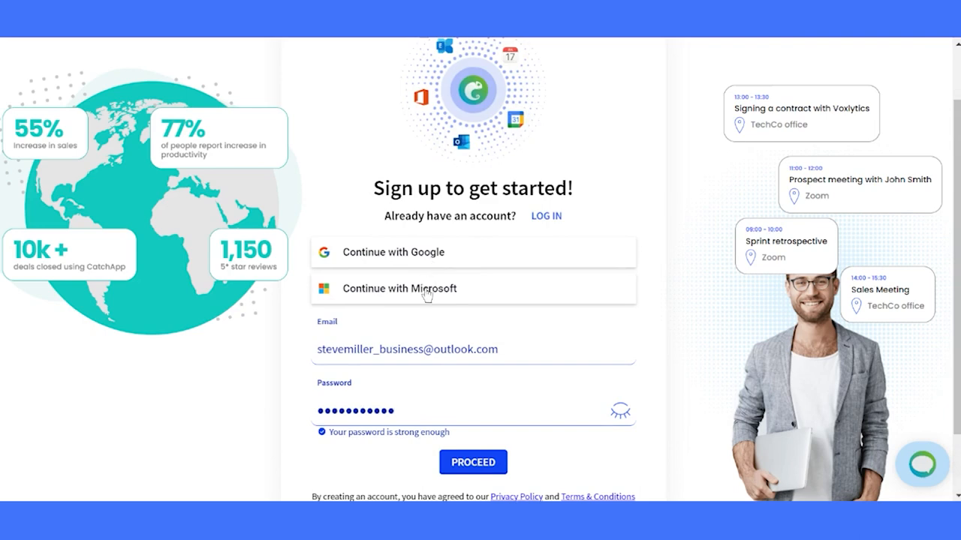
{"action": "left_click", "coordinate": [399, 288]}
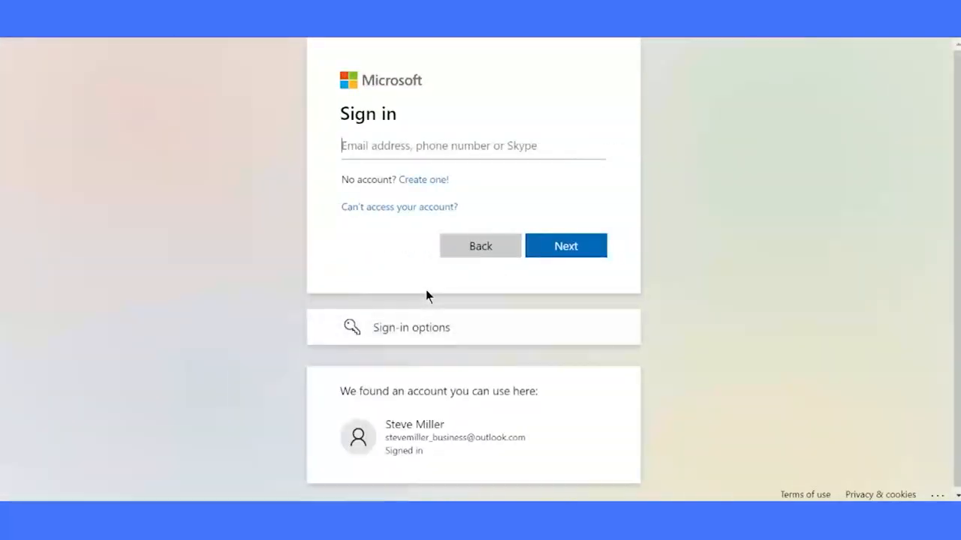
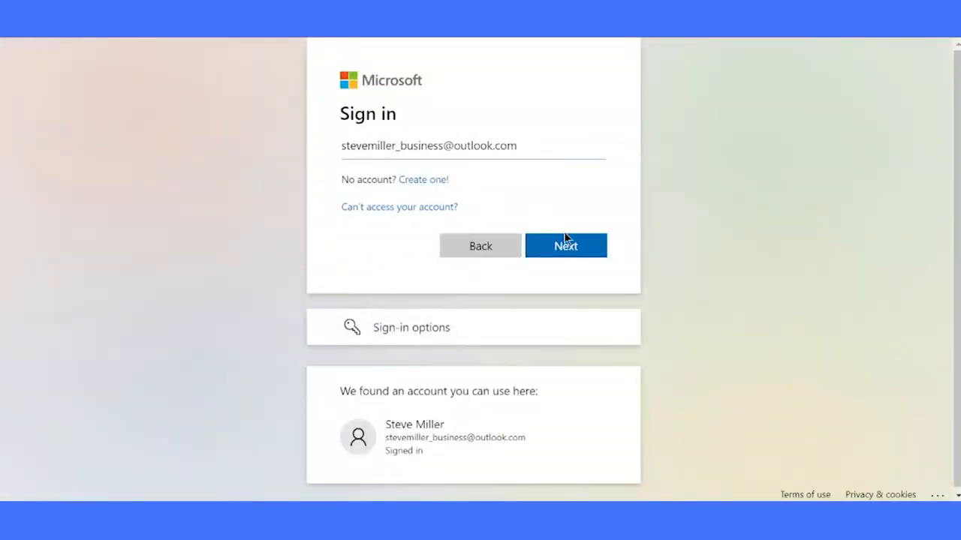
{"action": "left_click", "coordinate": [564, 246]}
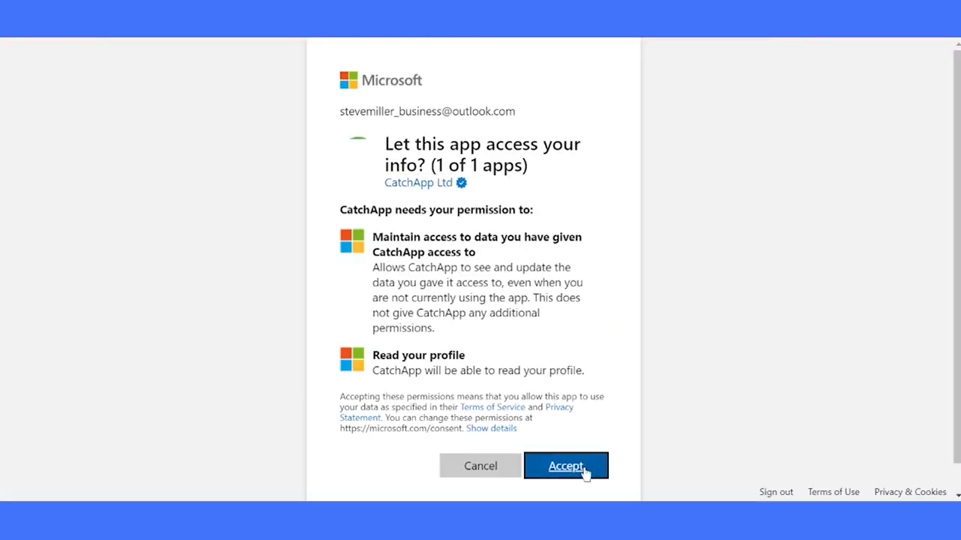
{"action": "left_click", "coordinate": [564, 466]}
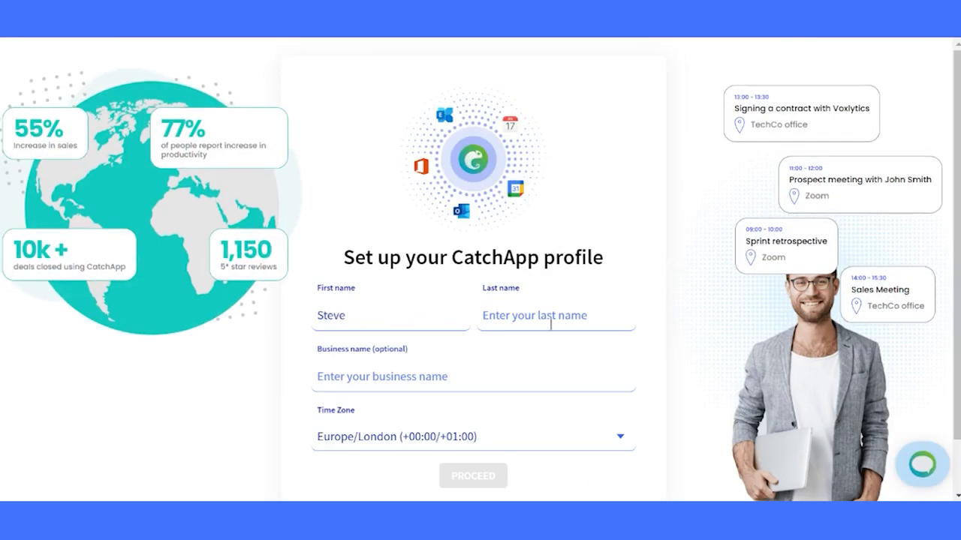
Fill in first name, last name and business name and proceed to calendar setup.
{"action": "type", "text": "Steve Miller Busines"}
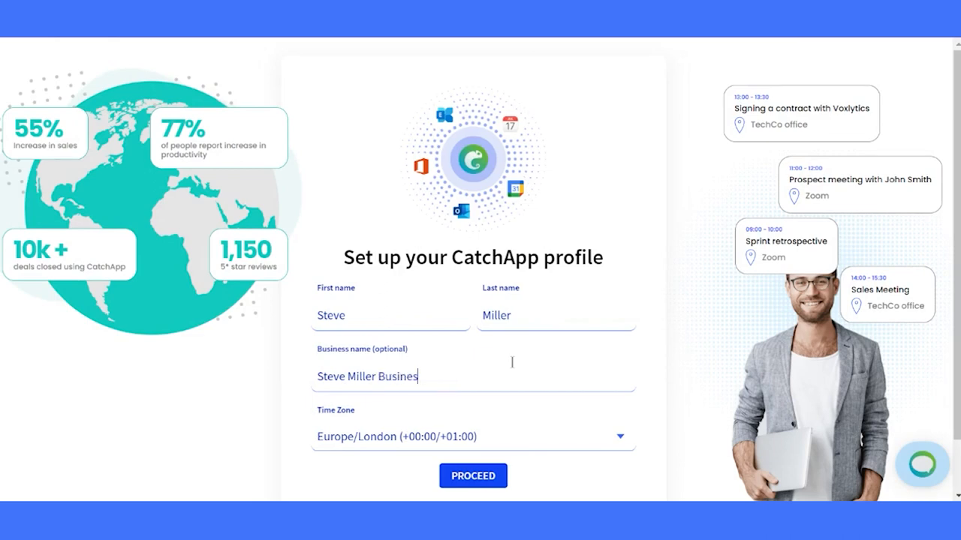
{"action": "left_click", "coordinate": [473, 476]}
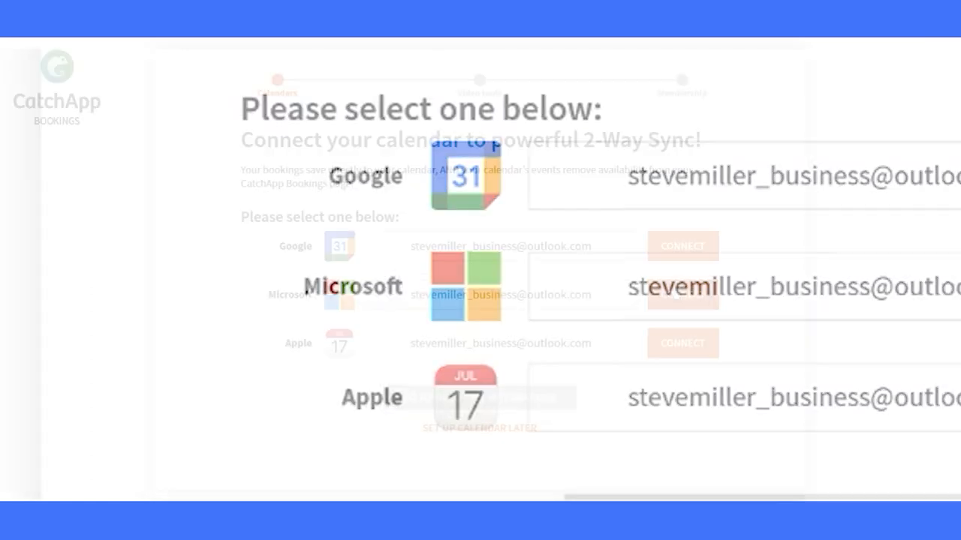
Connect the Microsoft Outlook calendar and continue to video call integrations.
{"action": "left_click", "coordinate": [682, 291]}
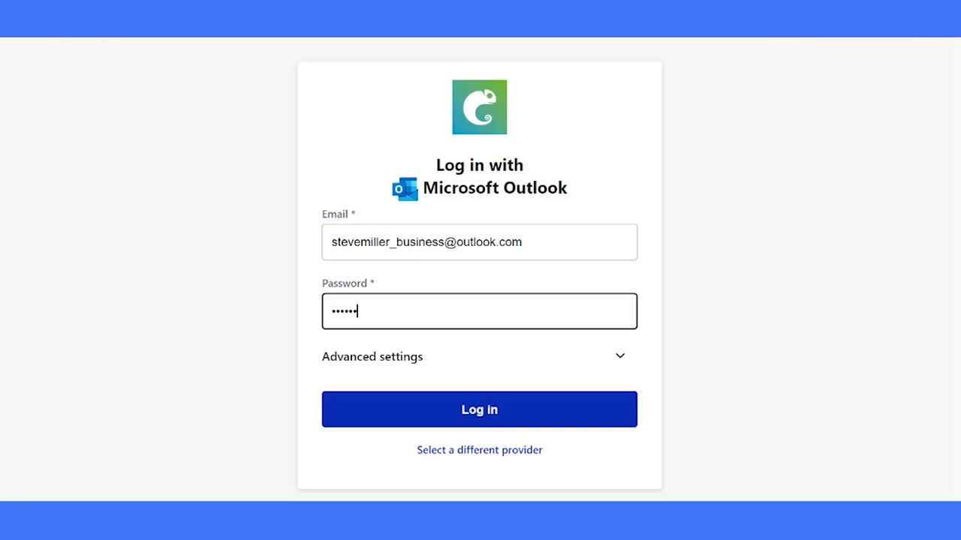
{"action": "left_click", "coordinate": [479, 408]}
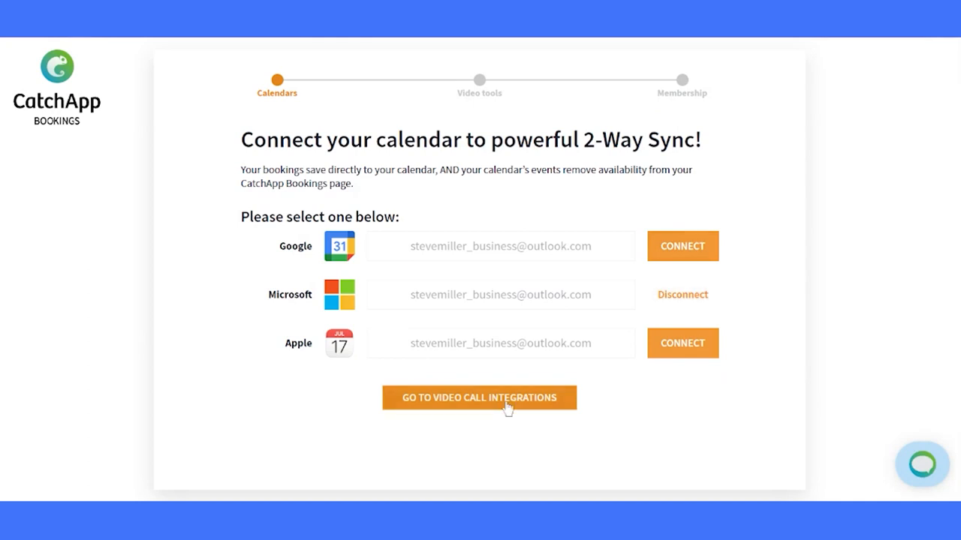
{"action": "left_click", "coordinate": [481, 397]}
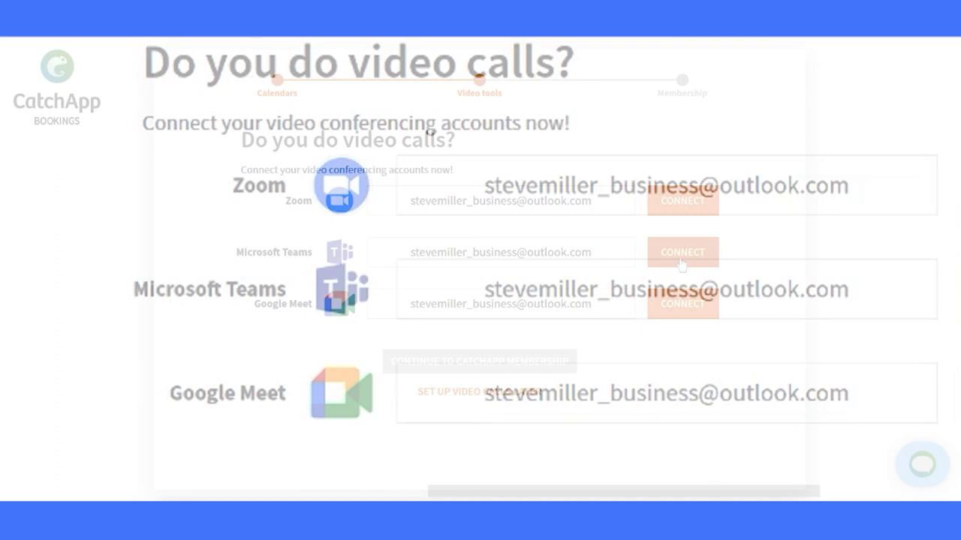
Connect Microsoft Teams for video calls, accepting permissions, and continue to membership.
{"action": "left_click", "coordinate": [681, 252]}
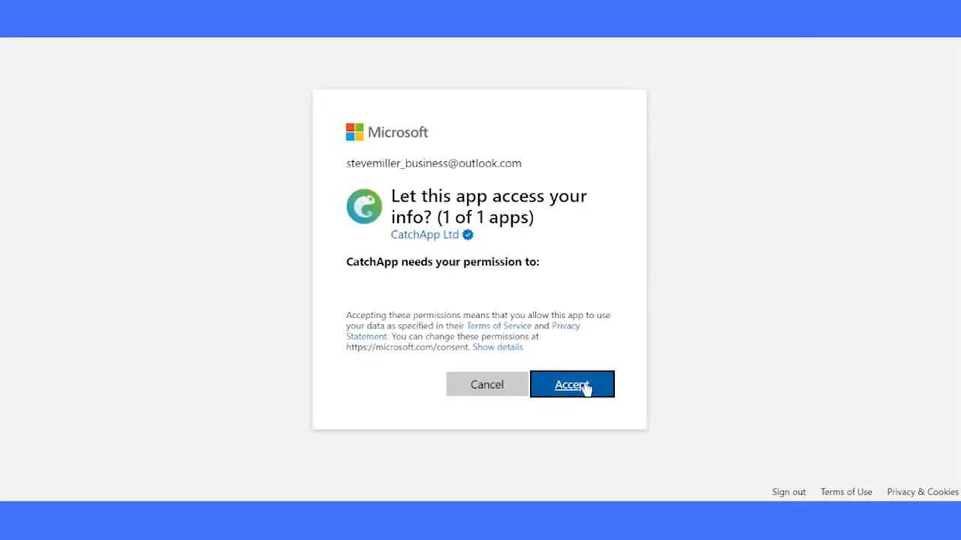
{"action": "left_click", "coordinate": [570, 384]}
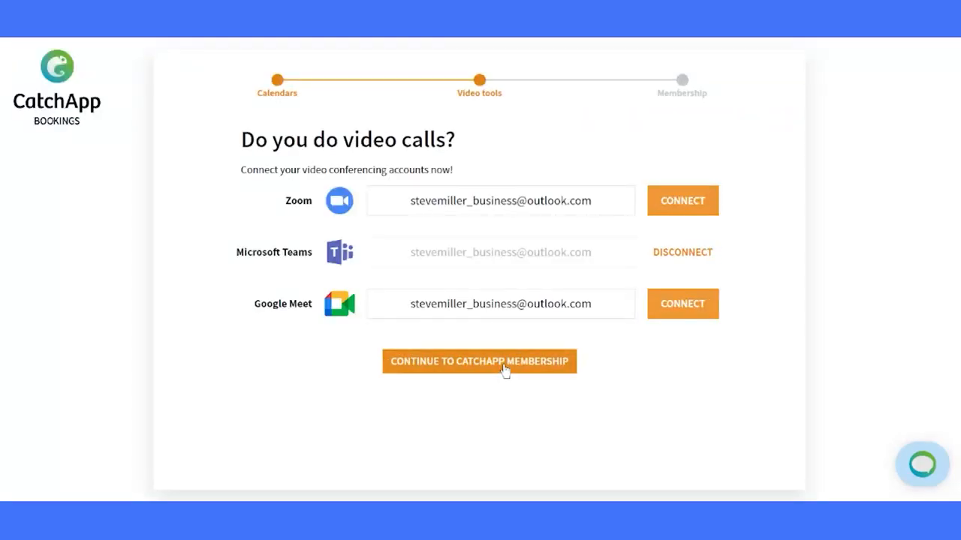
{"action": "left_click", "coordinate": [479, 360]}
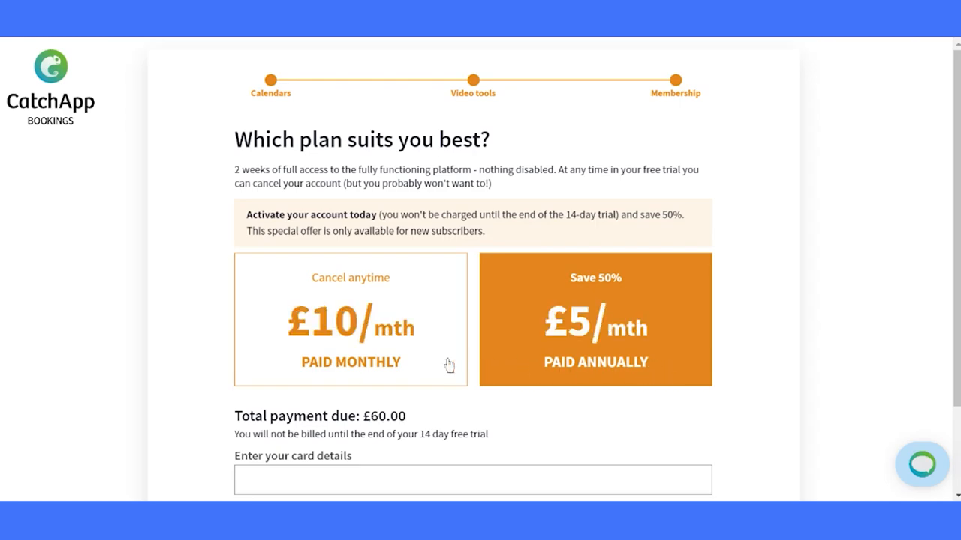
Compare monthly and annual plans, keep annual and skip payment for now.
{"action": "left_click", "coordinate": [350, 318]}
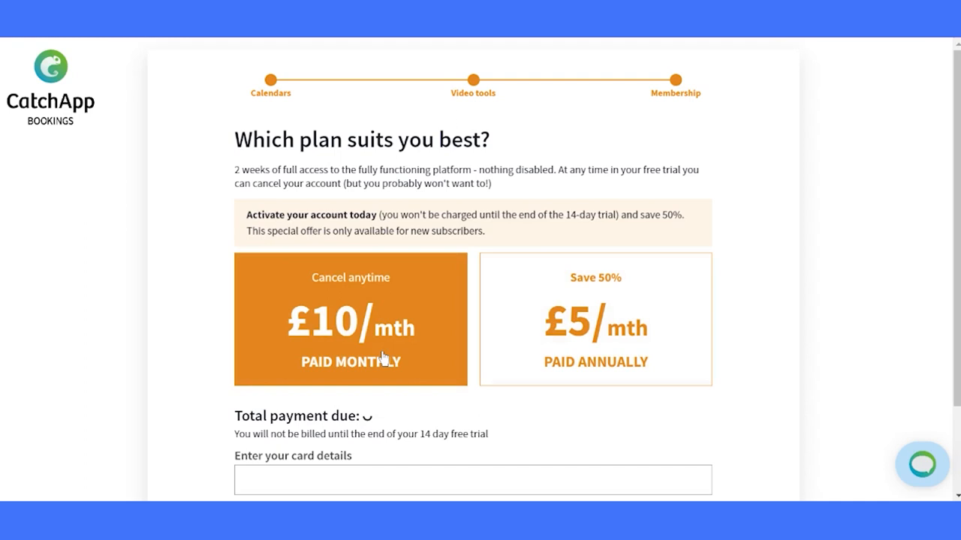
{"action": "left_click", "coordinate": [594, 318]}
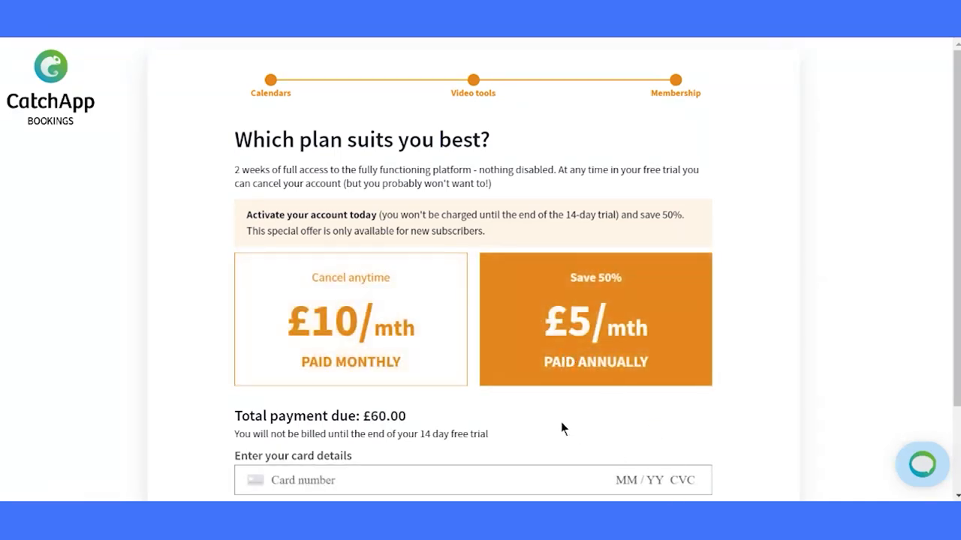
{"action": "scroll", "scroll_direction": "down", "scroll_amount": 3}
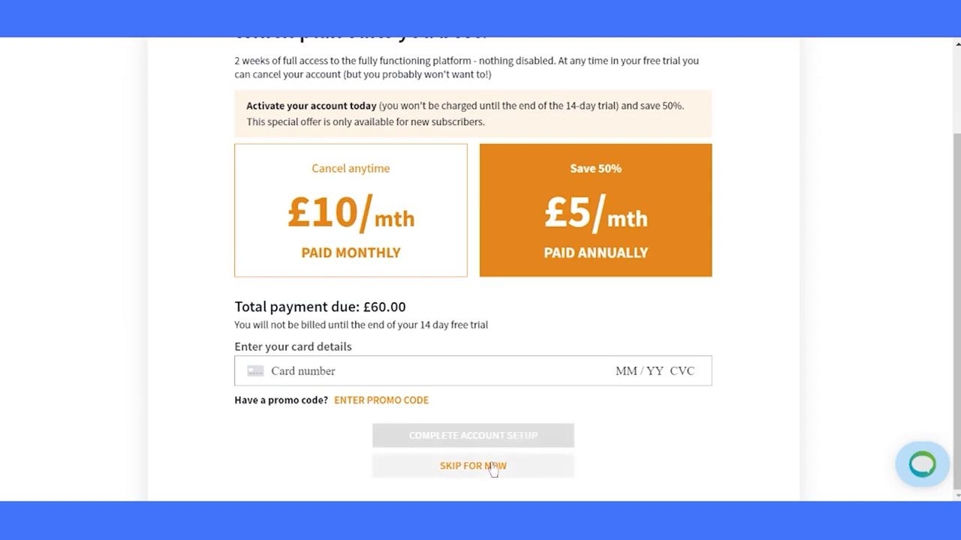
{"action": "left_click", "coordinate": [473, 465]}
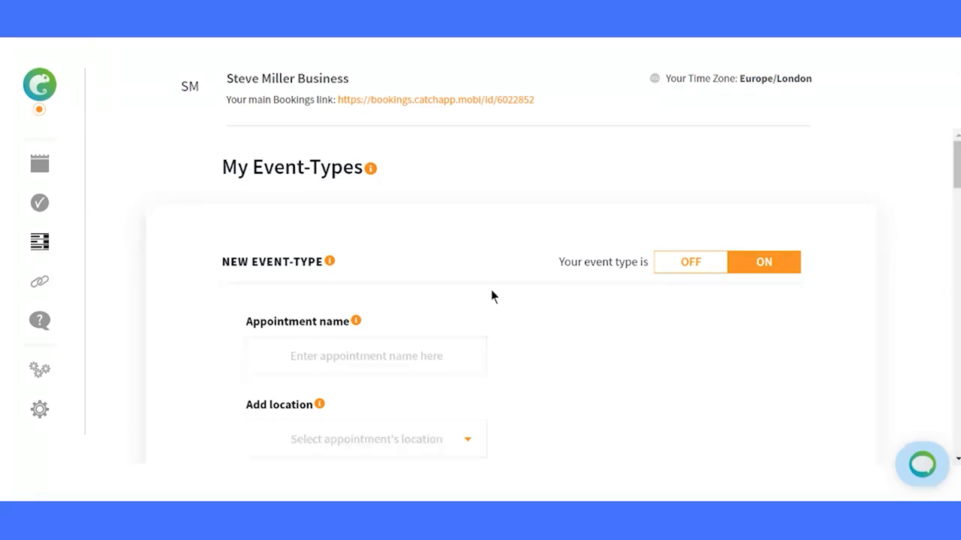
Enter 'Appointment with Steve' as the new event type's appointment name.
{"action": "type", "text": "A"}
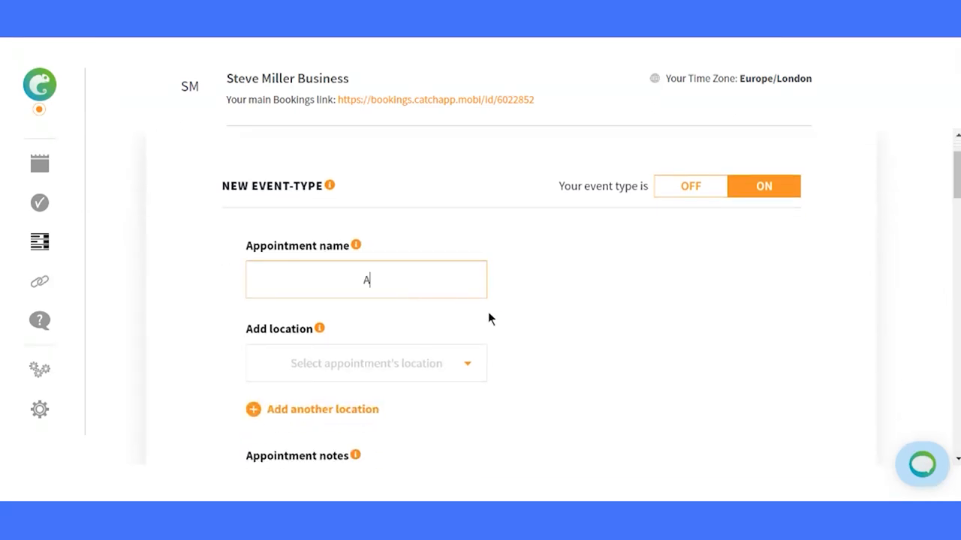
{"action": "type", "text": "Appointment with"}
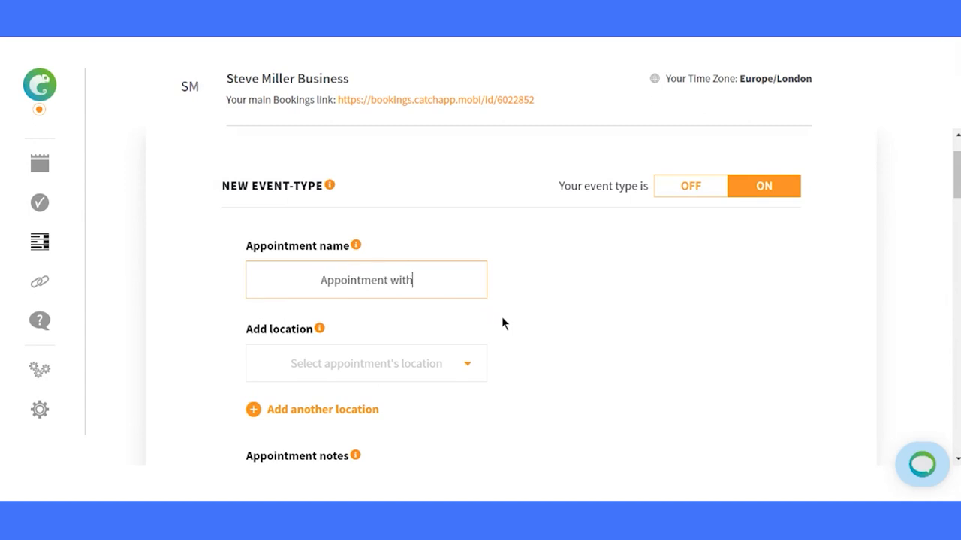
{"action": "type", "text": "Steve"}
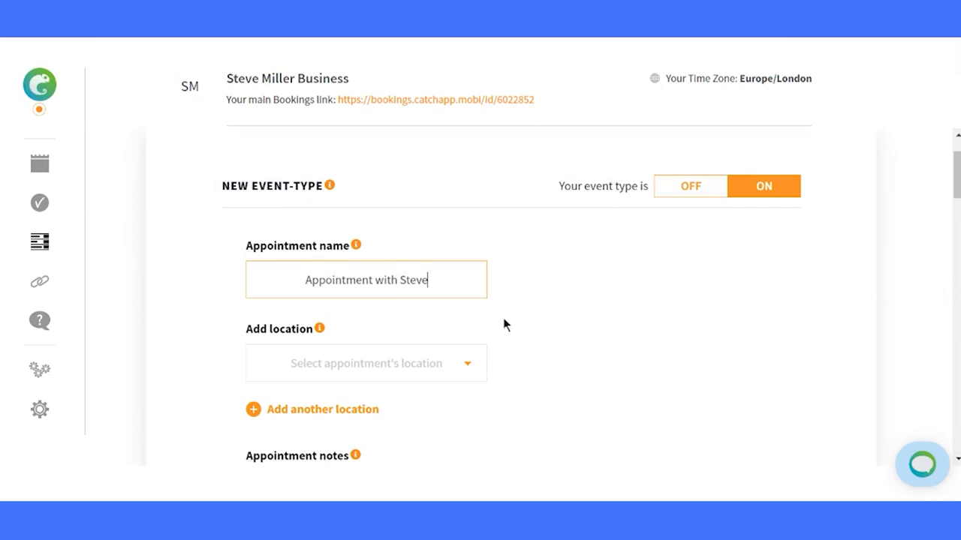
{"action": "mouse_move", "coordinate": [495, 318]}
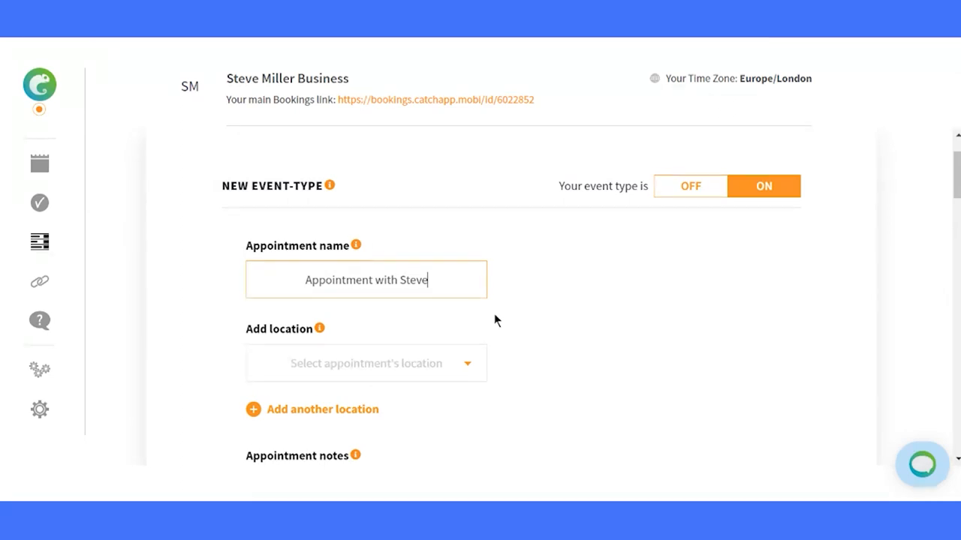
{"action": "scroll", "scroll_direction": "down", "scroll_amount": 3}
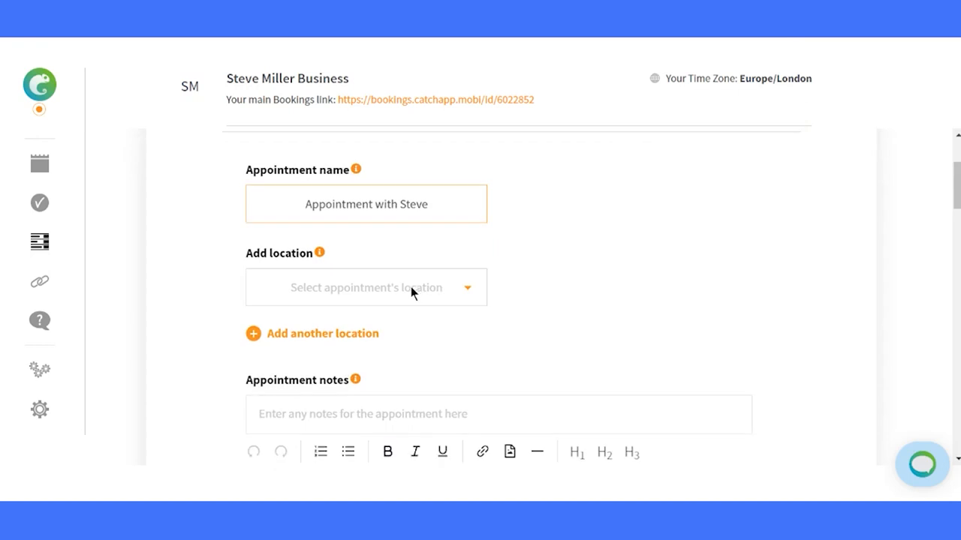
{"action": "mouse_move", "coordinate": [405, 290]}
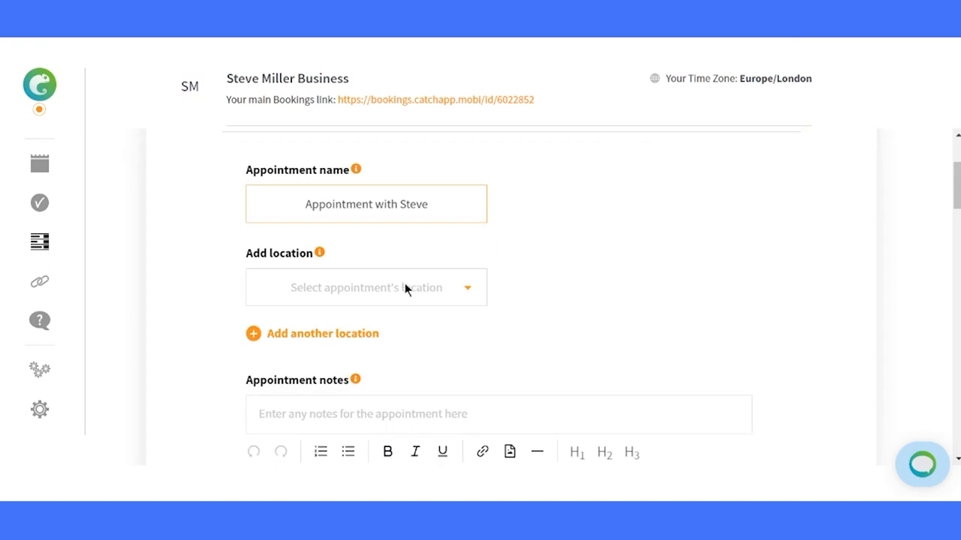
Choose Microsoft Teams from the appointment location dropdown.
{"action": "left_click", "coordinate": [366, 288]}
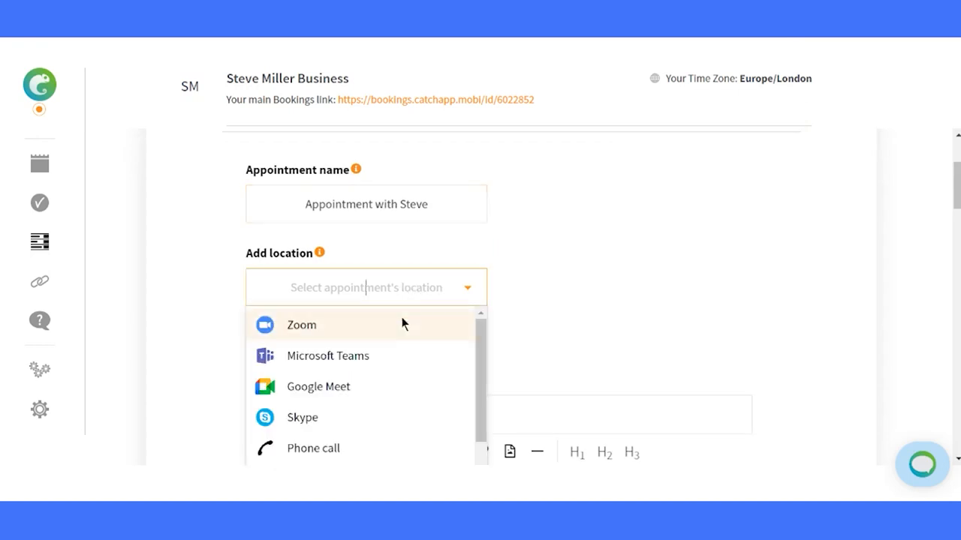
{"action": "mouse_move", "coordinate": [399, 343]}
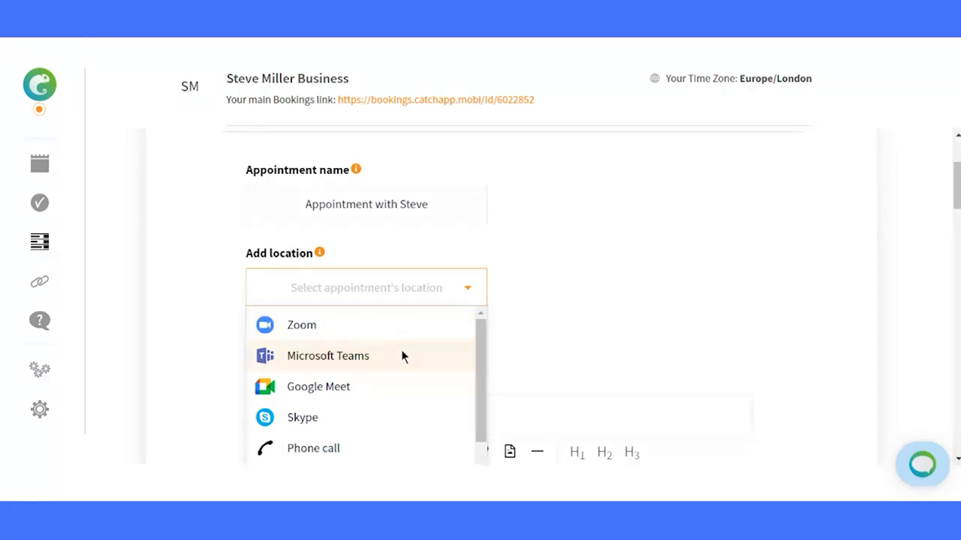
{"action": "left_click", "coordinate": [327, 354]}
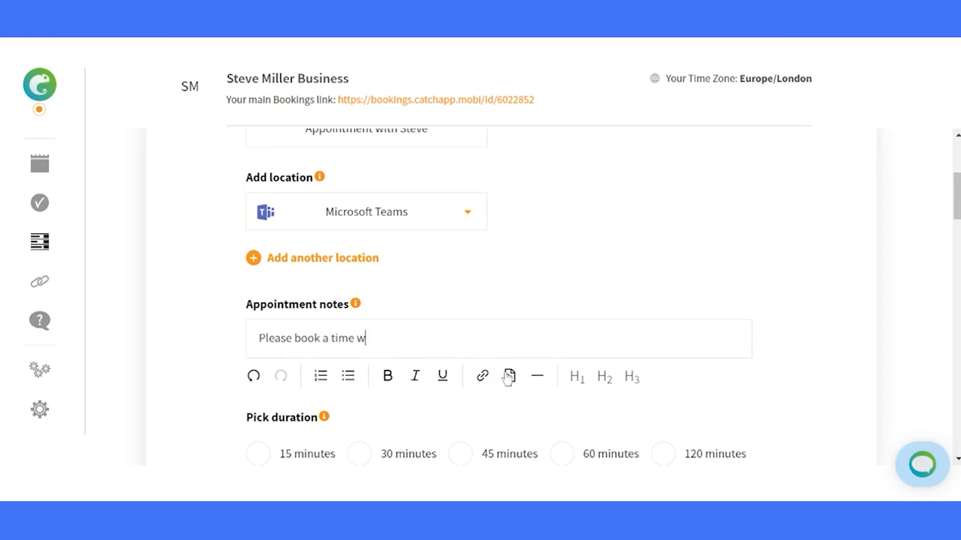
Finish the note 'Please book a time with me here!' and bold 'book a time with me here!'.
{"action": "type", "text": "ith me he"}
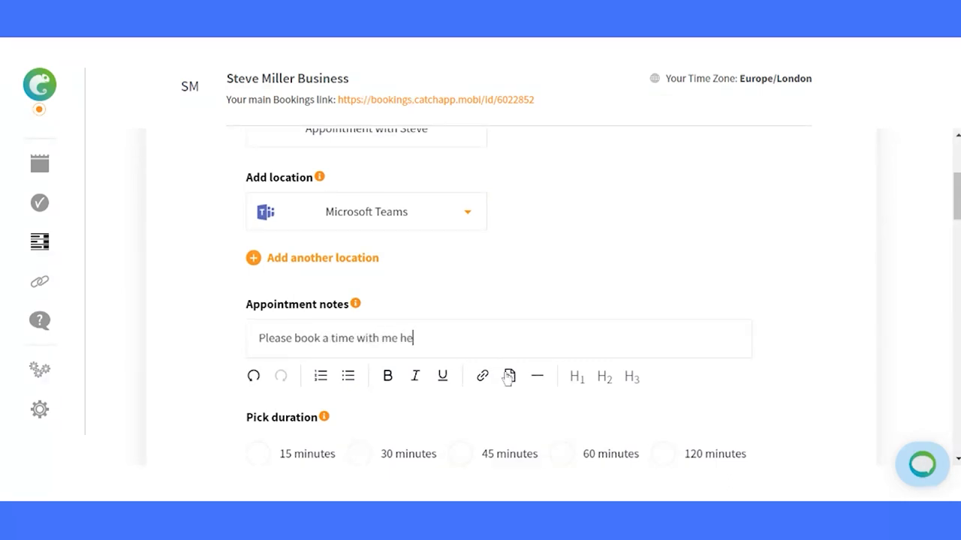
{"action": "type", "text": "re!"}
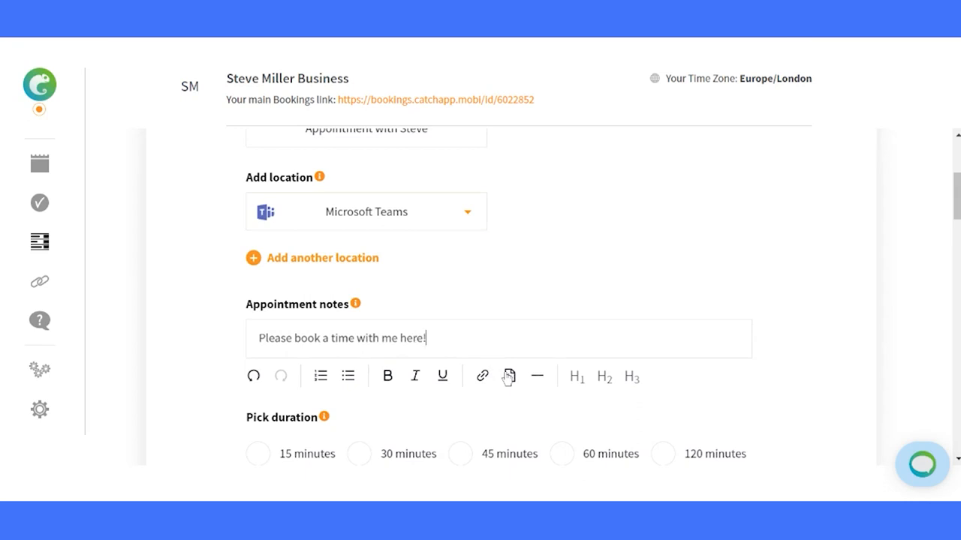
{"action": "scroll", "scroll_direction": "down", "scroll_amount": 3}
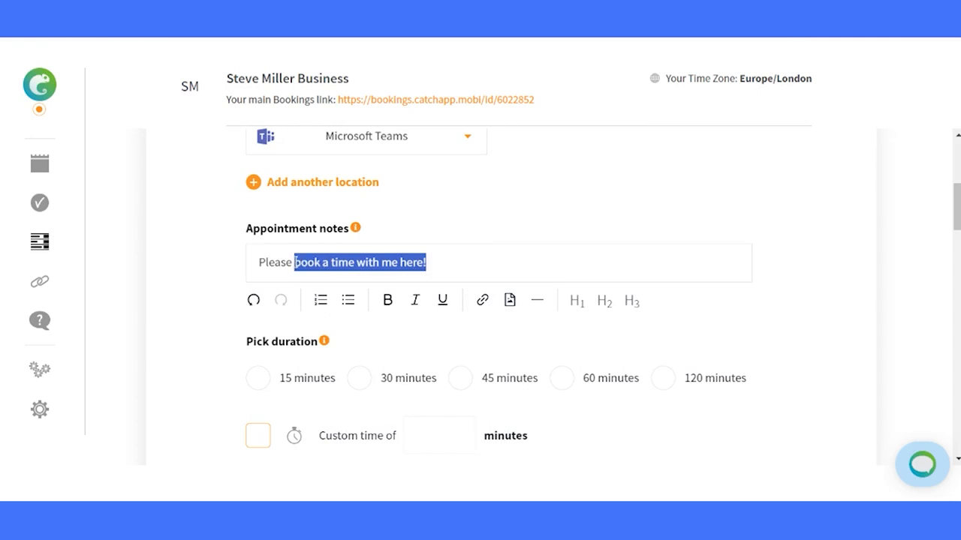
{"action": "left_click", "coordinate": [388, 300]}
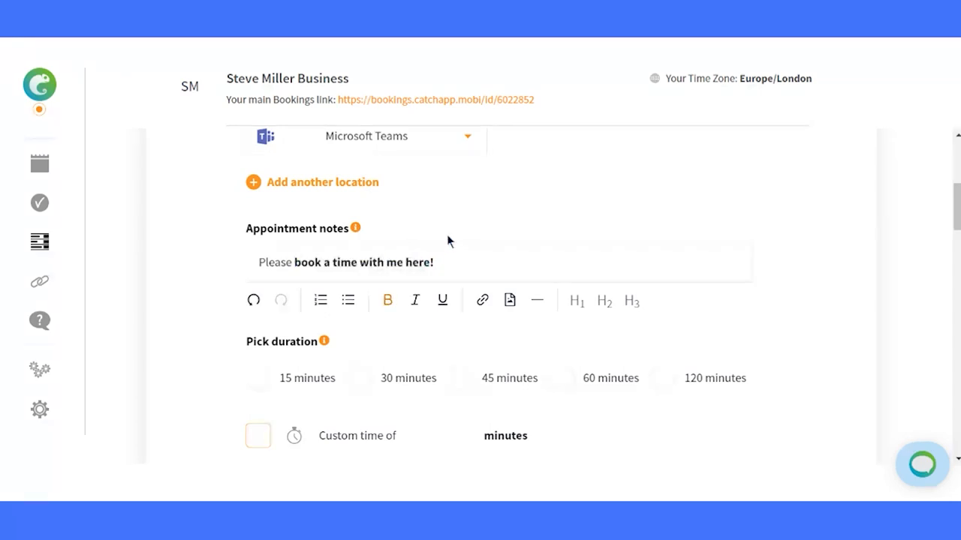
{"action": "scroll", "scroll_direction": "down", "scroll_amount": 3}
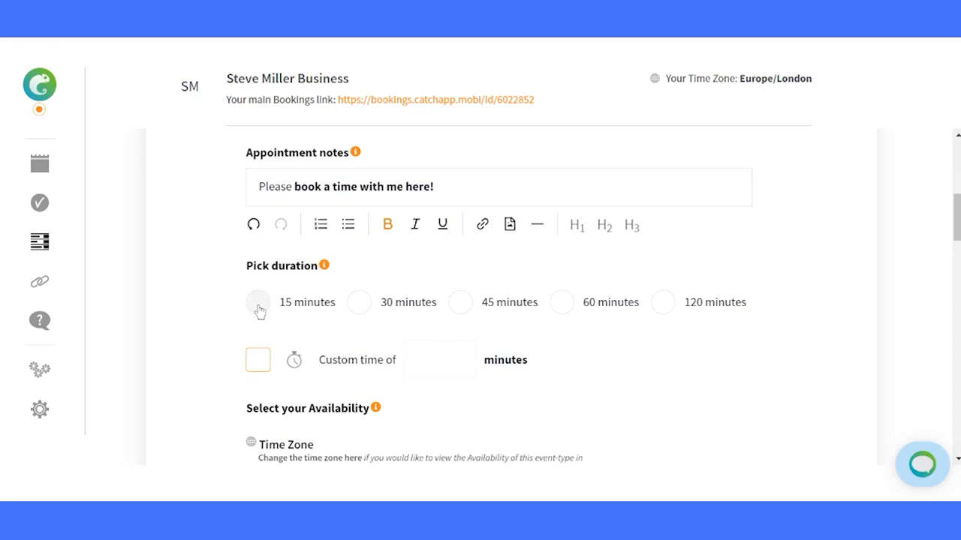
Tick 'Custom time of' and set the duration to 20 minutes.
{"action": "left_click", "coordinate": [258, 301]}
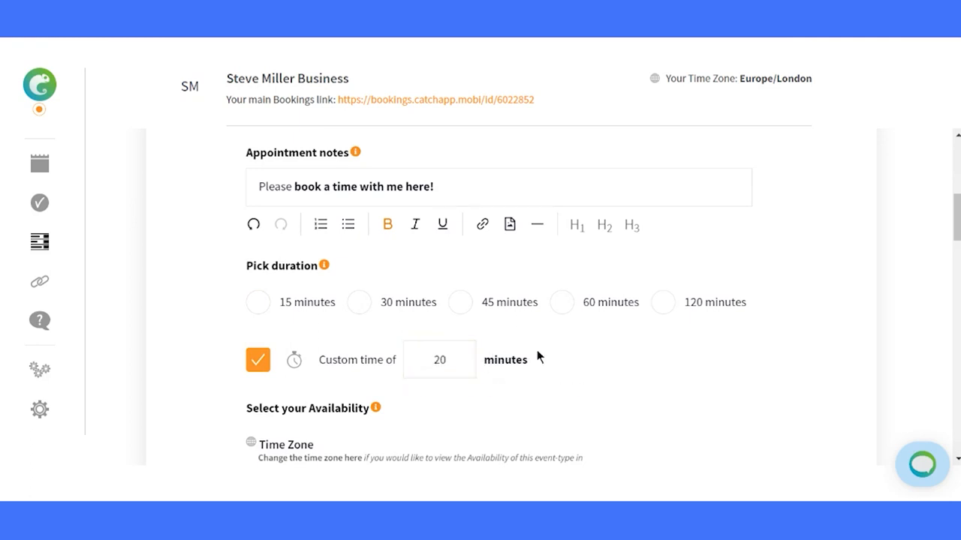
{"action": "scroll", "scroll_direction": "down", "scroll_amount": 3}
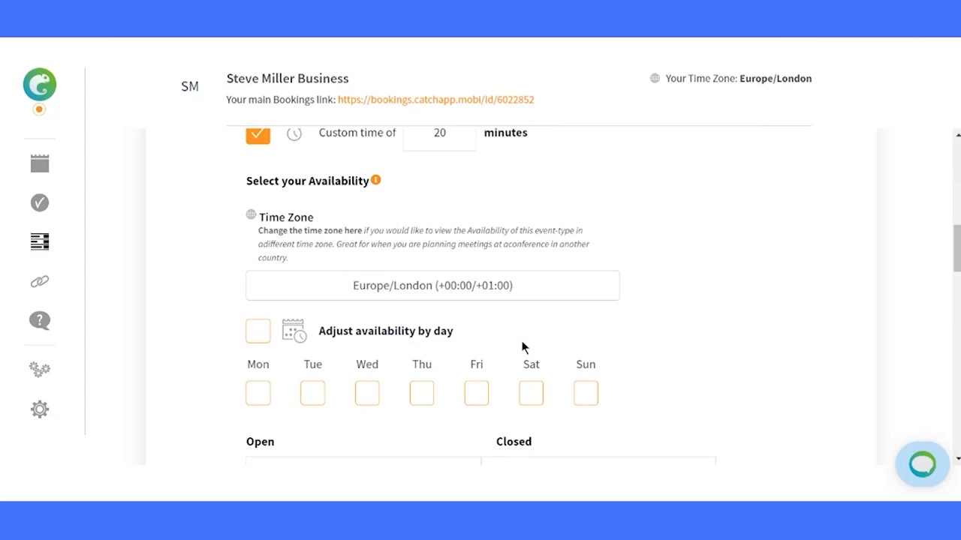
Mark Mon–Fri available with periods 9:00–12:00 and 14:00–17:00, allowing per-day adjustment.
{"action": "scroll", "scroll_direction": "down", "scroll_amount": 3}
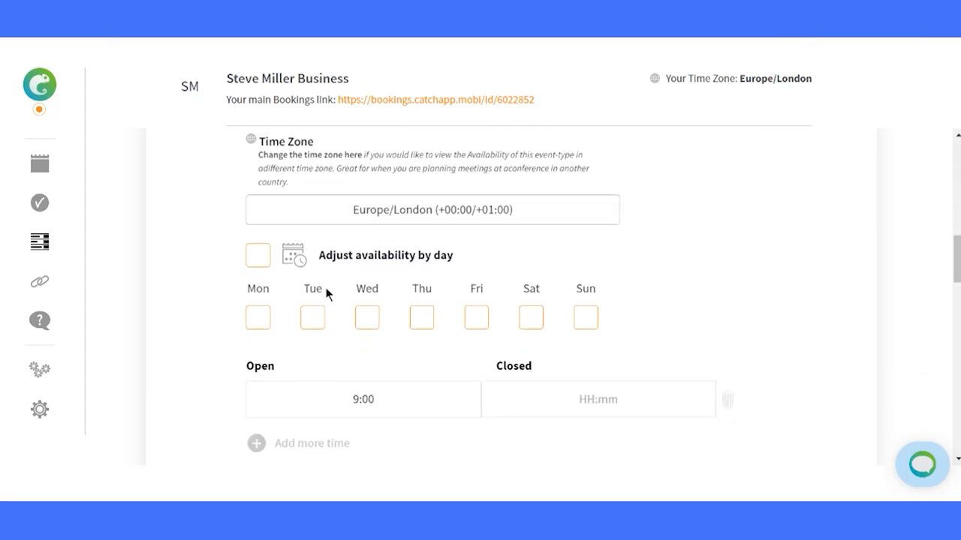
{"action": "left_click", "coordinate": [432, 210]}
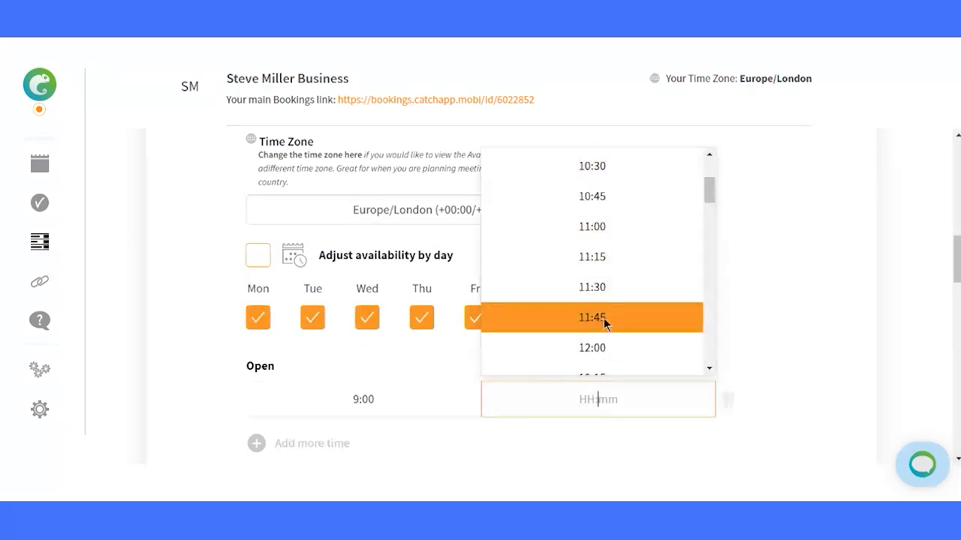
{"action": "left_click", "coordinate": [592, 349]}
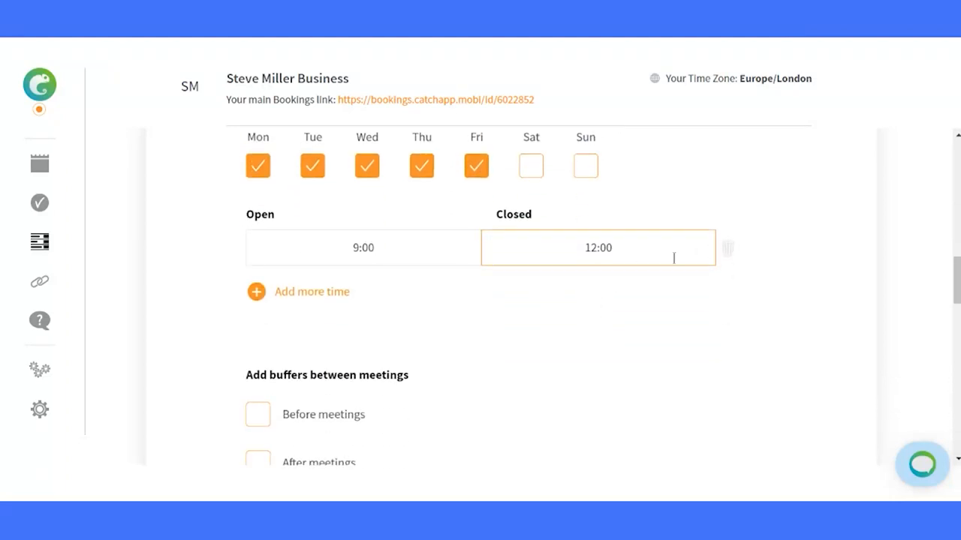
{"action": "left_click", "coordinate": [255, 291]}
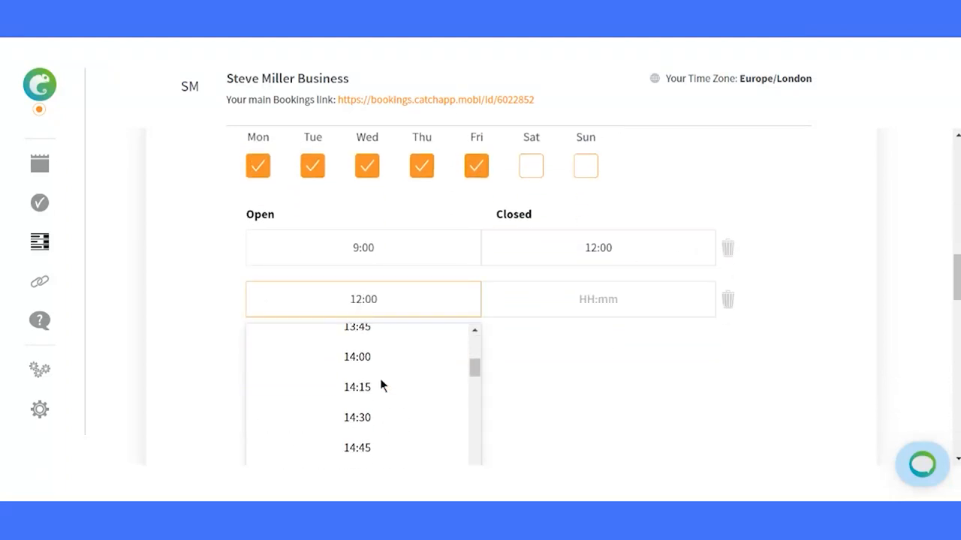
{"action": "left_click", "coordinate": [357, 357]}
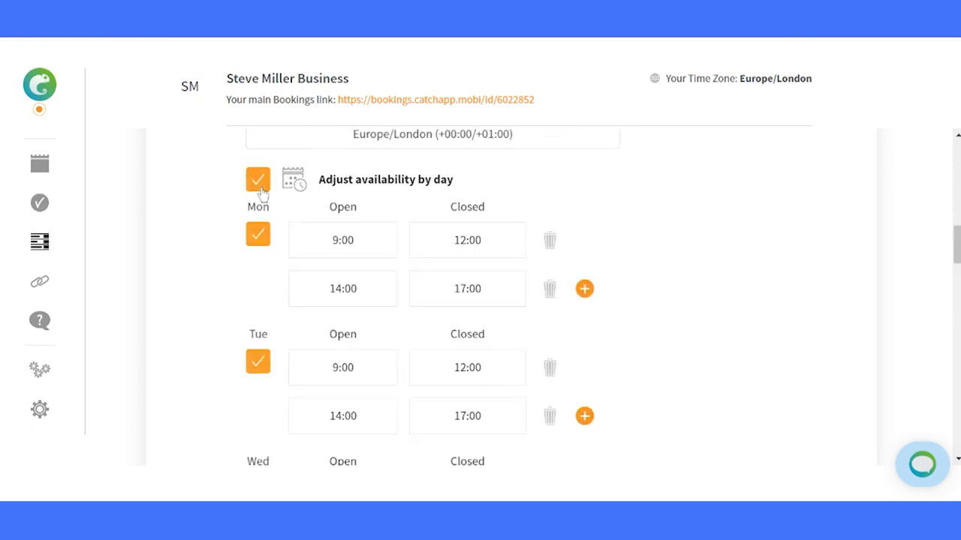
{"action": "scroll", "scroll_direction": "down", "scroll_amount": 3}
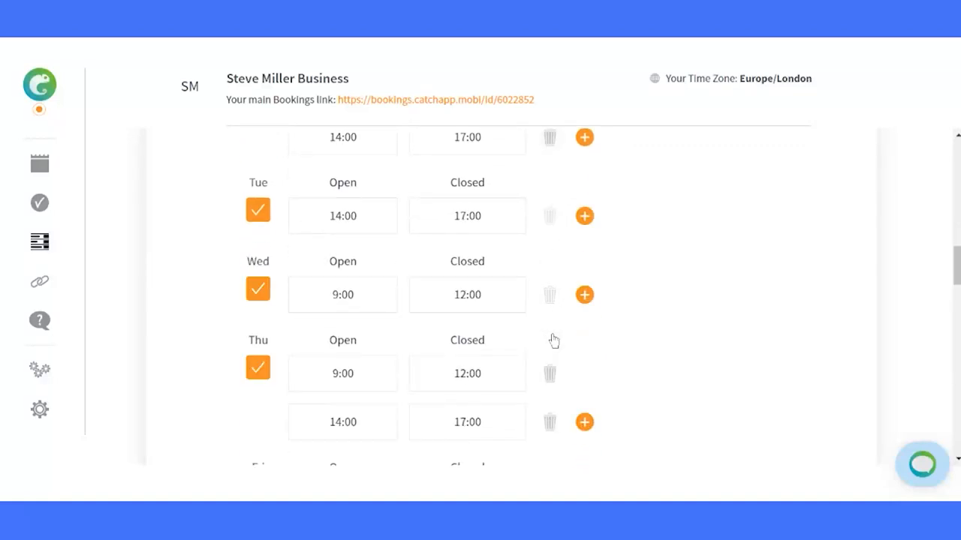
{"action": "scroll", "scroll_direction": "down", "scroll_amount": 3}
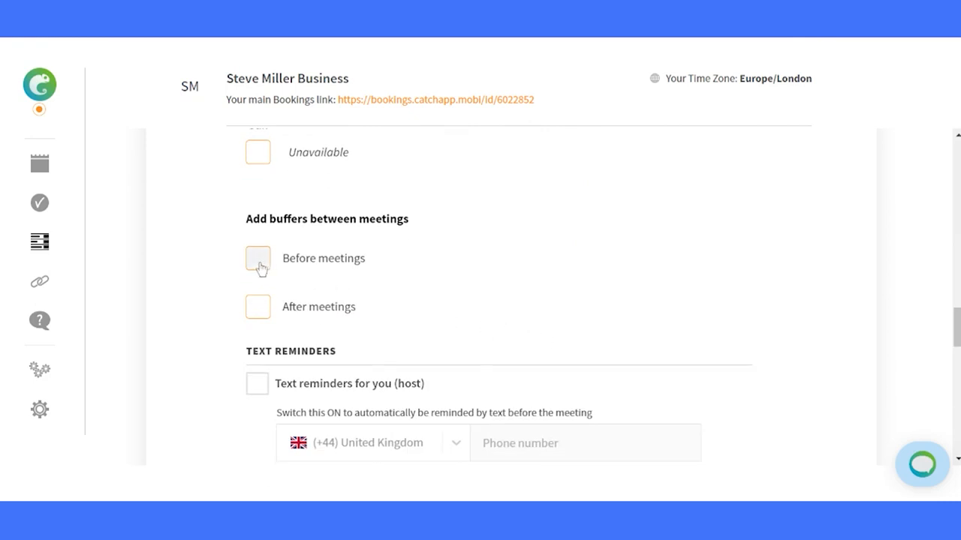
Set a 15-minute buffer before and 1-hour buffer after meetings, and adjust text reminders.
{"action": "left_click", "coordinate": [258, 258]}
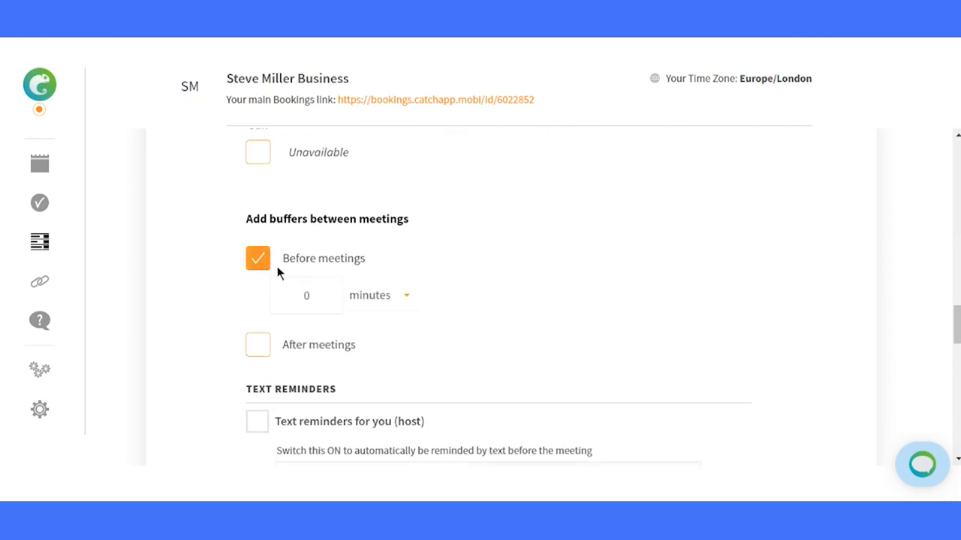
{"action": "left_click", "coordinate": [306, 294]}
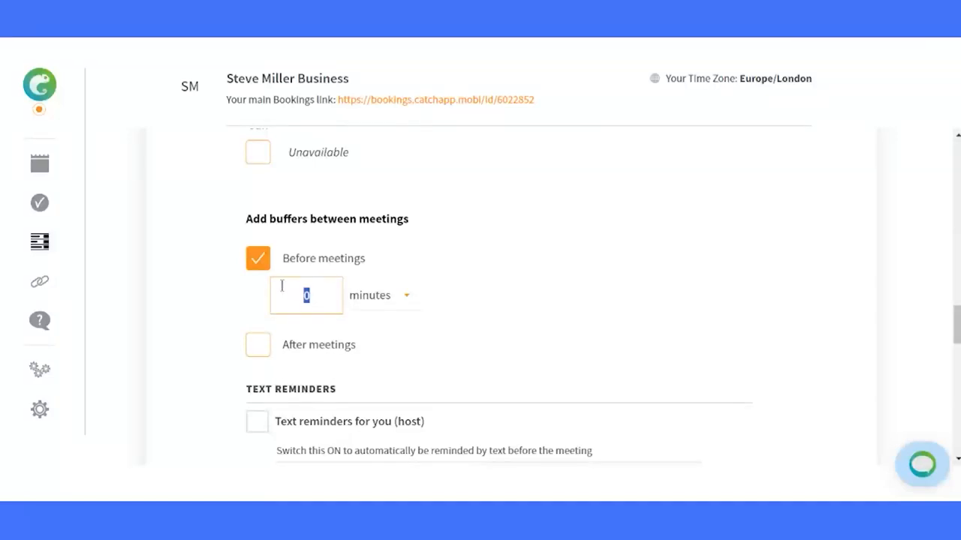
{"action": "type", "text": "15"}
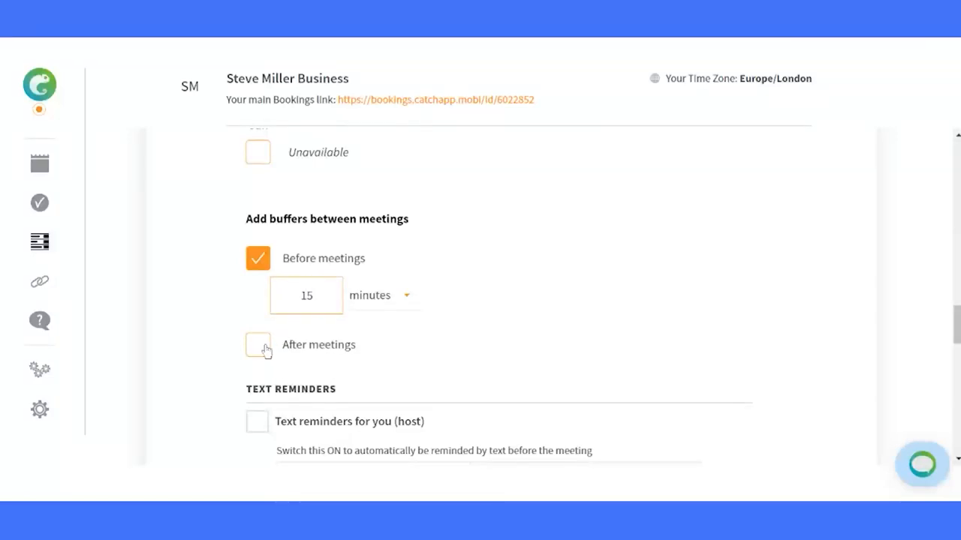
{"action": "left_click", "coordinate": [258, 344]}
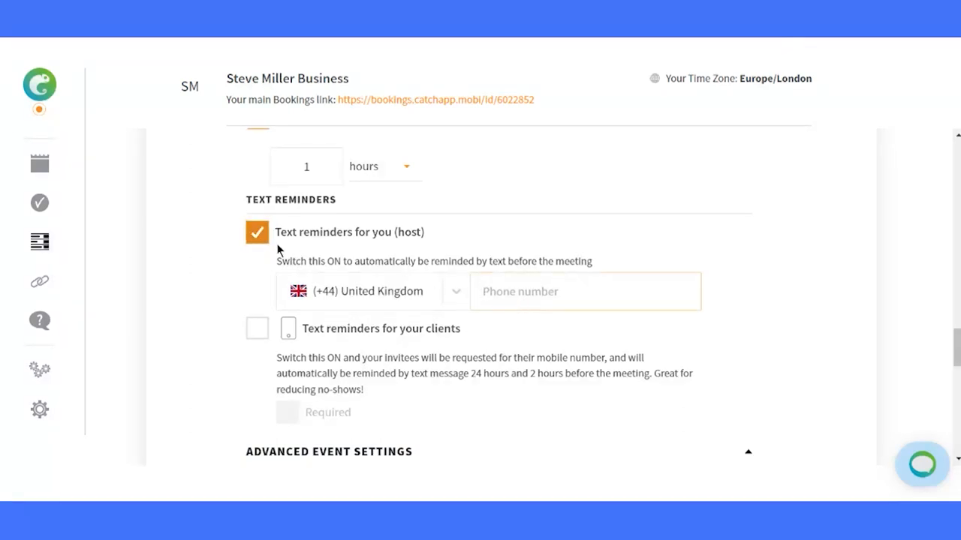
{"action": "left_click", "coordinate": [256, 327]}
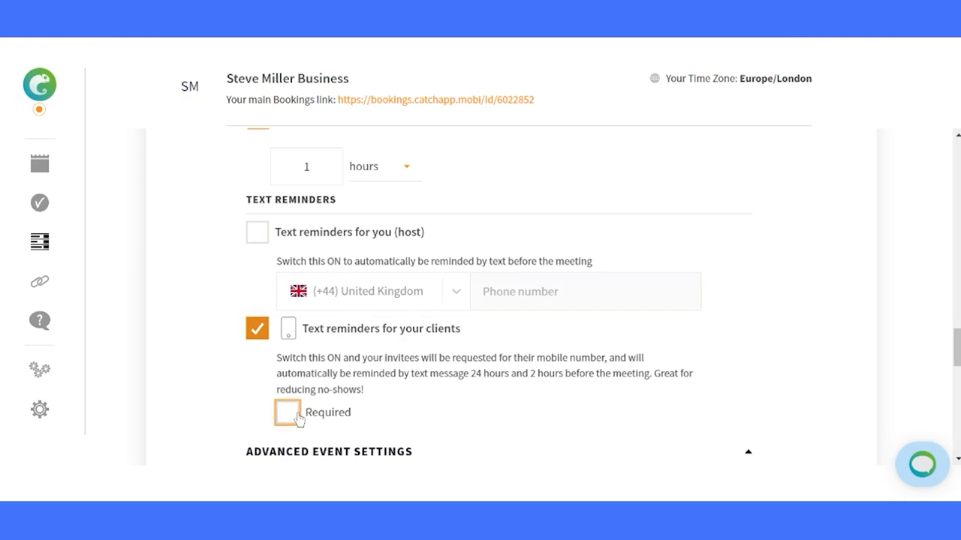
{"action": "mouse_move", "coordinate": [266, 411]}
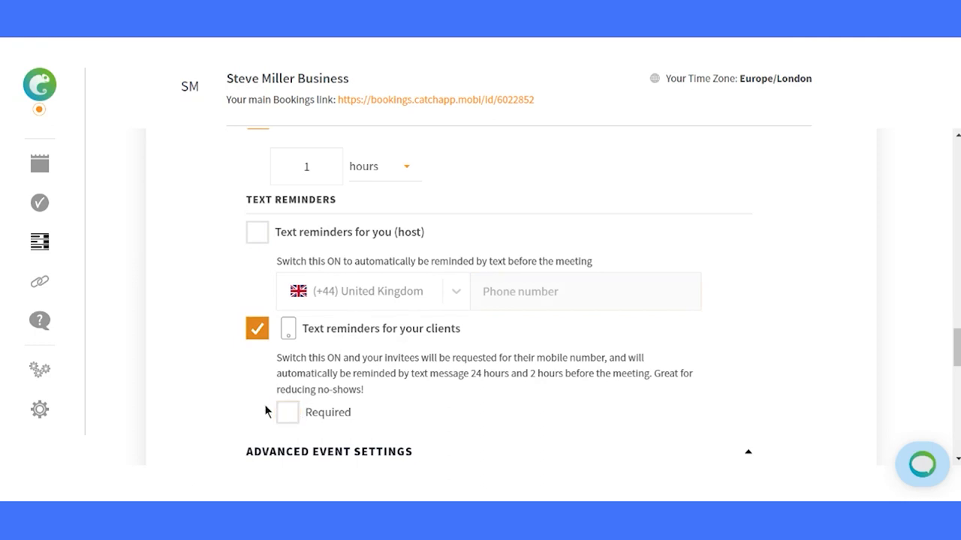
Adjust the booking date range and require bookings at least 2 hours ahead.
{"action": "scroll", "scroll_direction": "down", "scroll_amount": 3}
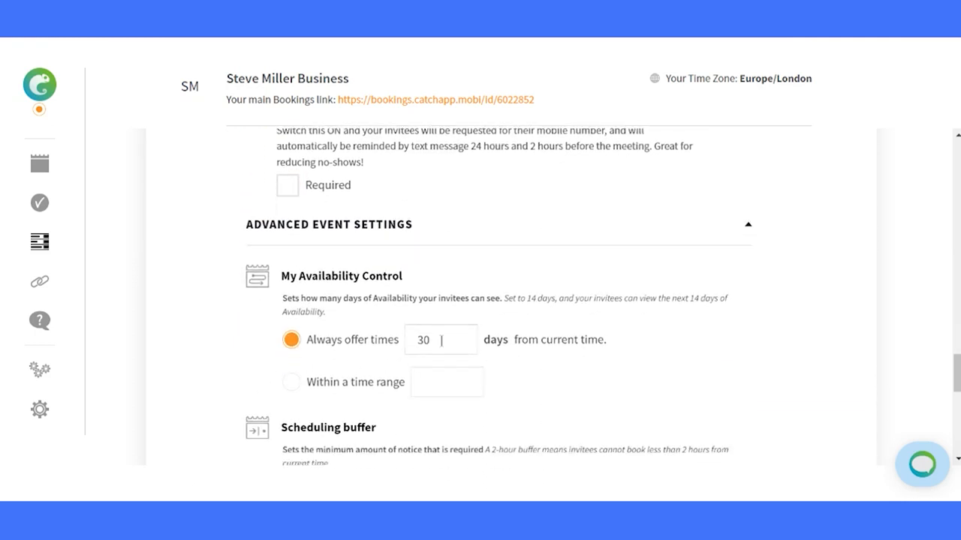
{"action": "double_click", "coordinate": [422, 340]}
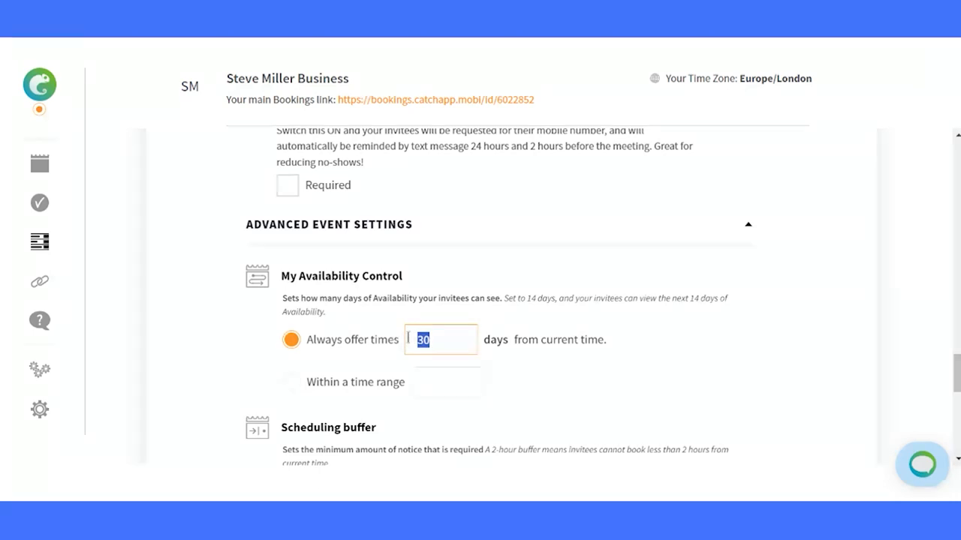
{"action": "type", "text": "180"}
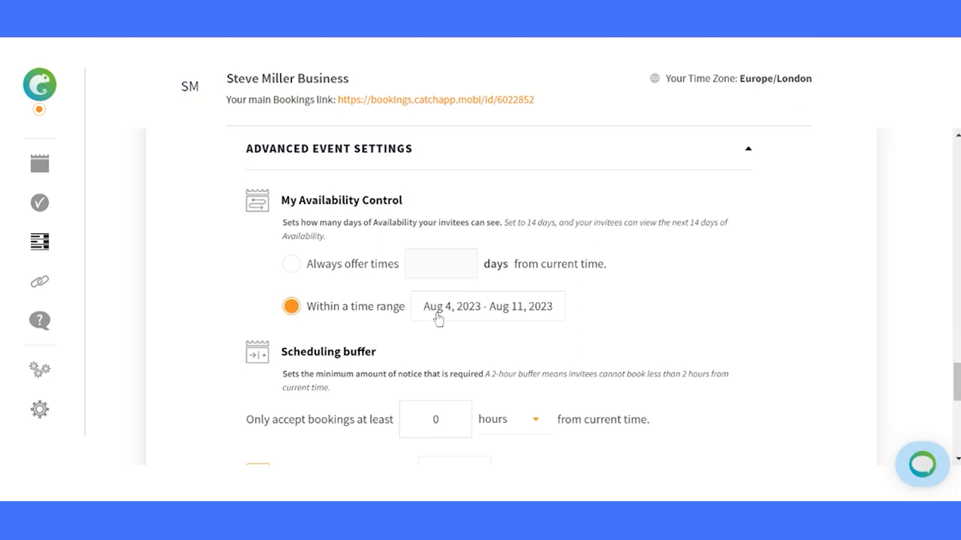
{"action": "left_click", "coordinate": [486, 306]}
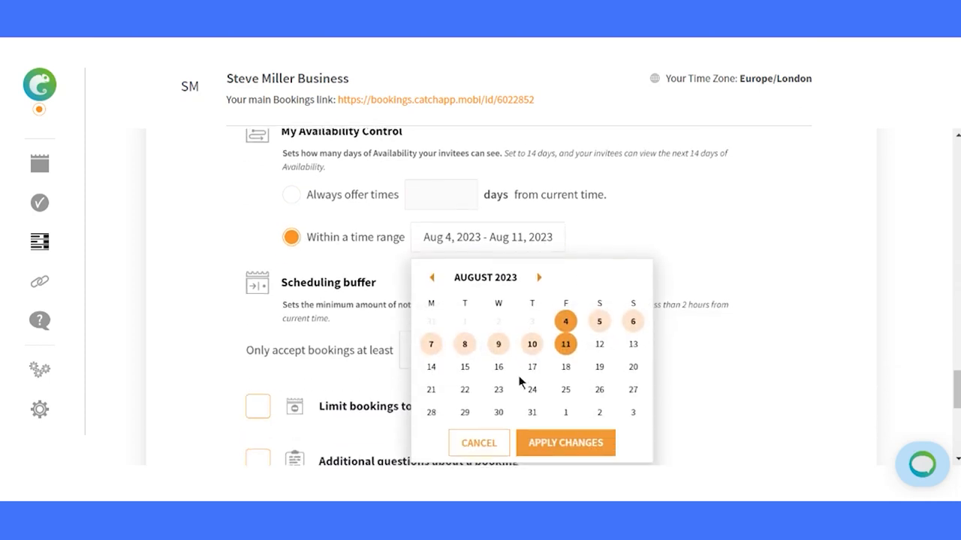
{"action": "left_click", "coordinate": [565, 405]}
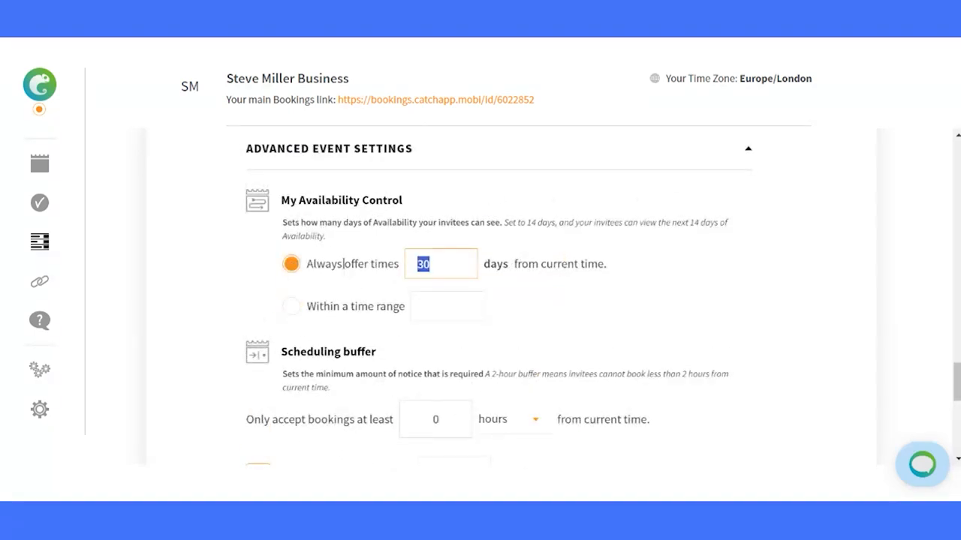
{"action": "type", "text": "180"}
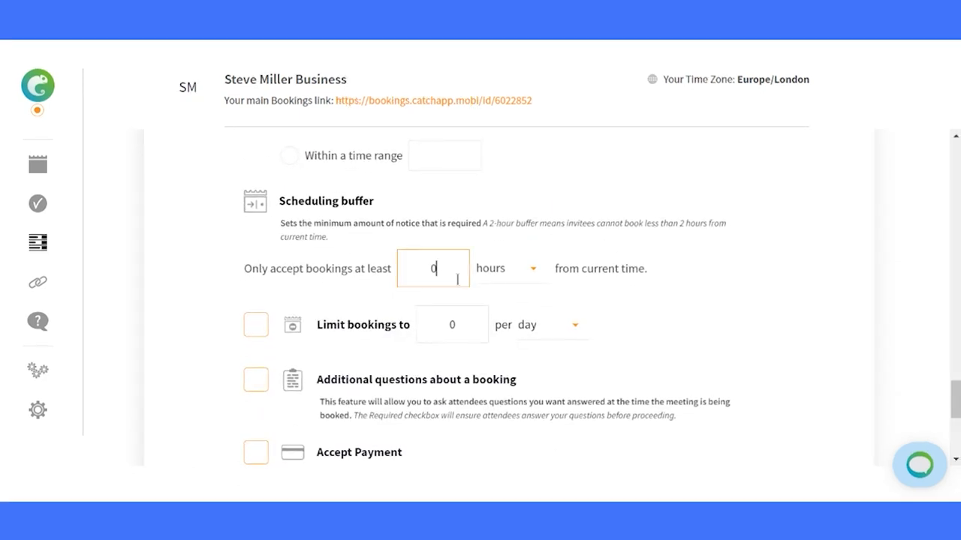
{"action": "type", "text": "3"}
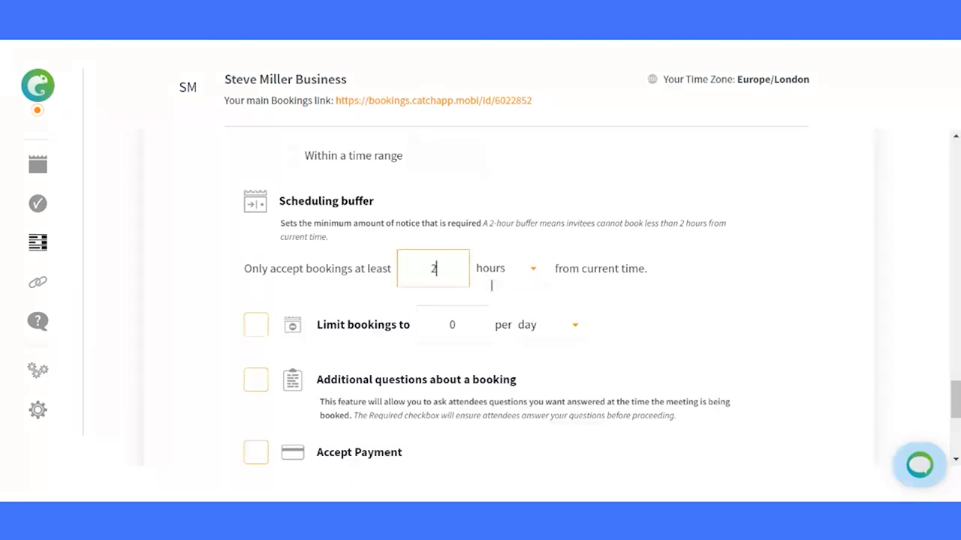
Limit bookings to 3 per week.
{"action": "scroll", "scroll_direction": "down", "scroll_amount": 3}
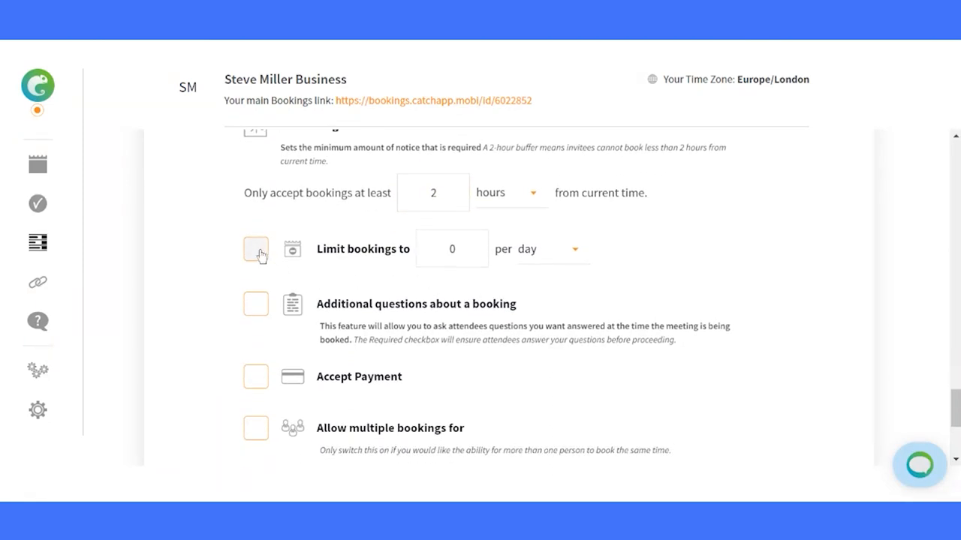
{"action": "left_click", "coordinate": [256, 250]}
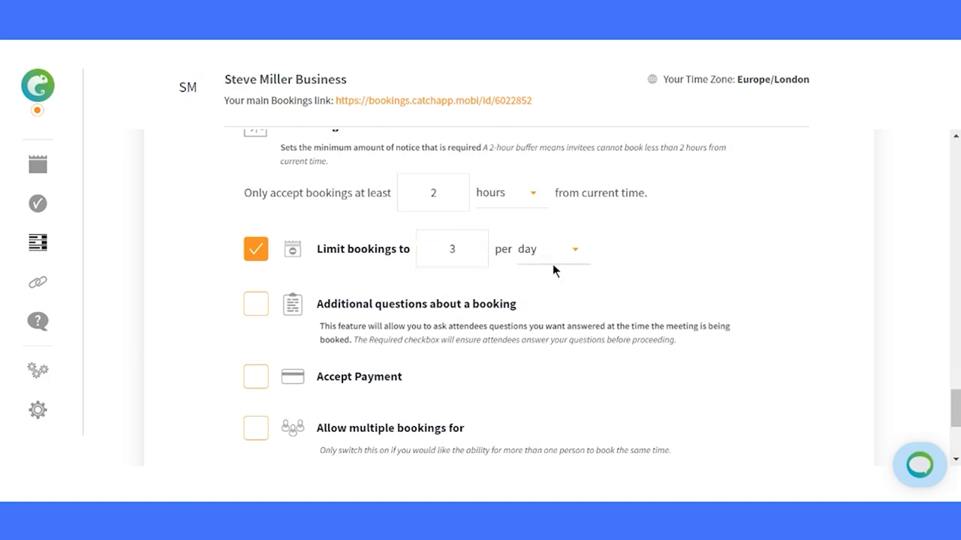
{"action": "left_click", "coordinate": [552, 250]}
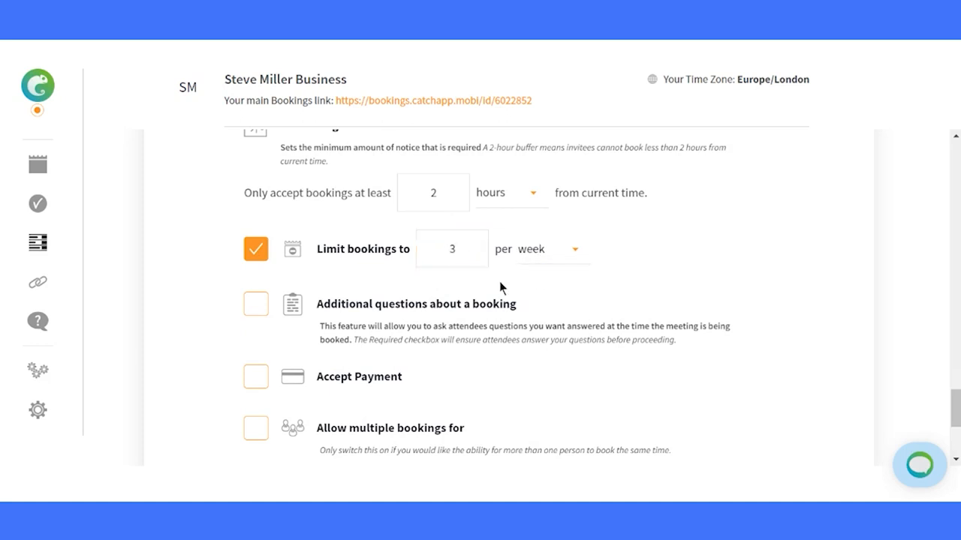
Add a required business question and a 'what would you like to achieve in this meeting?' question.
{"action": "left_click", "coordinate": [255, 303]}
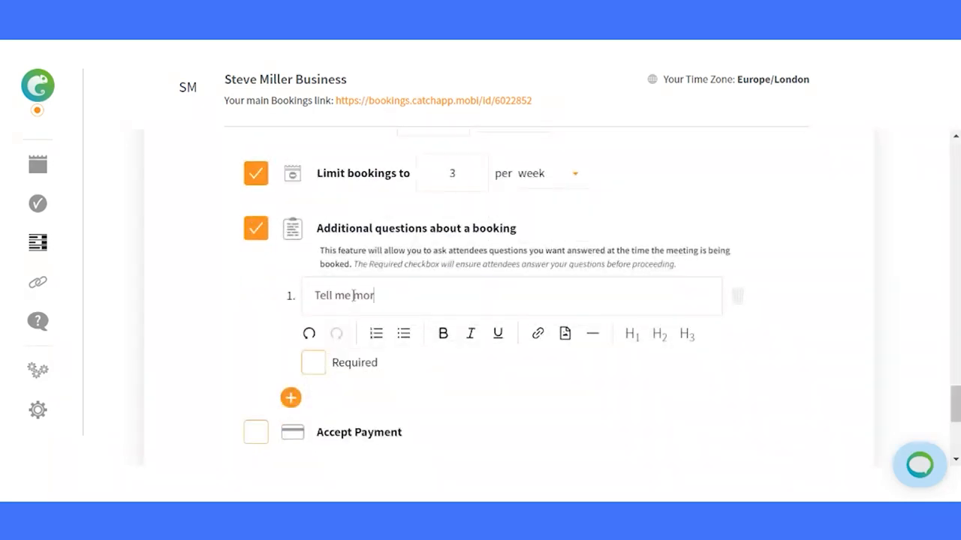
{"action": "type", "text": "e about your Business?"}
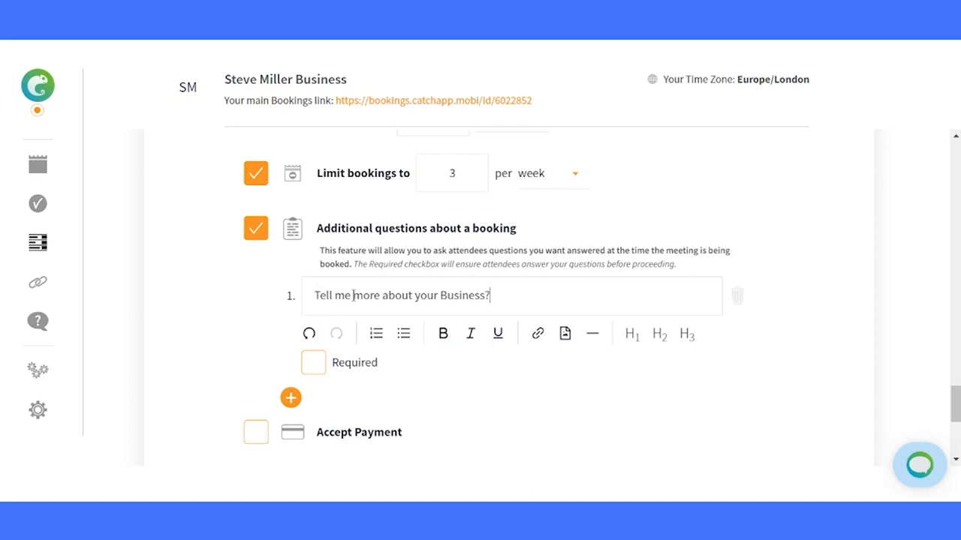
{"action": "left_click", "coordinate": [313, 362]}
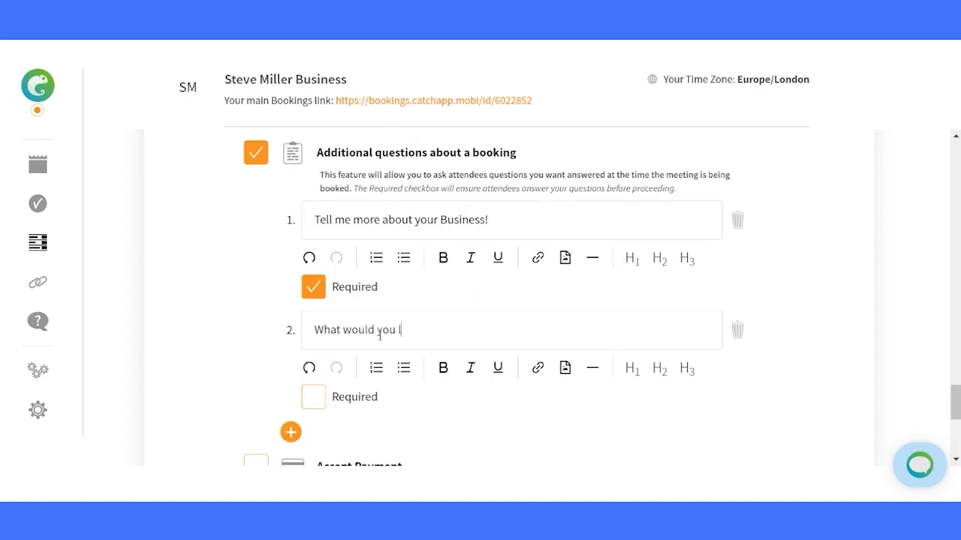
{"action": "type", "text": "like to achieve in this meeting?"}
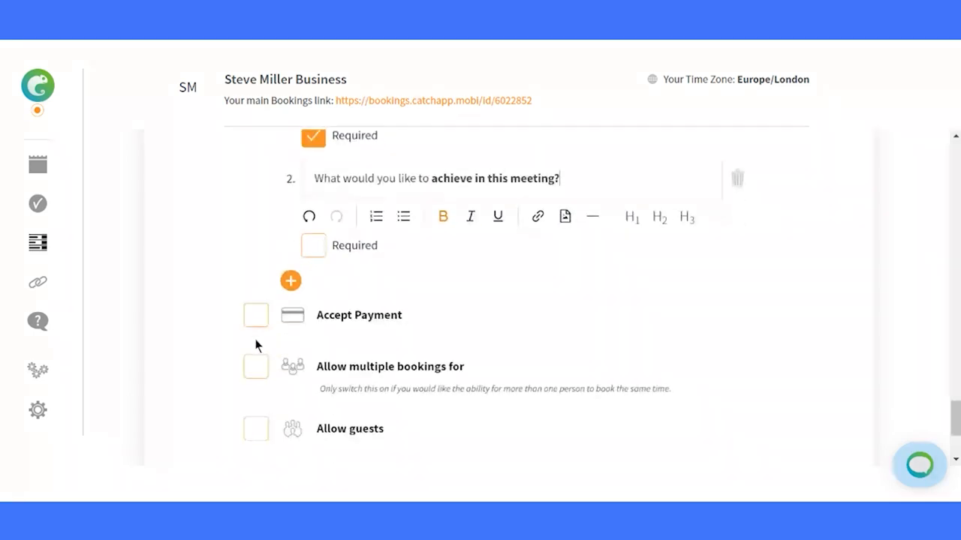
Allow 4 people per slot plus guests, and create the event type.
{"action": "scroll", "scroll_direction": "down", "scroll_amount": 3}
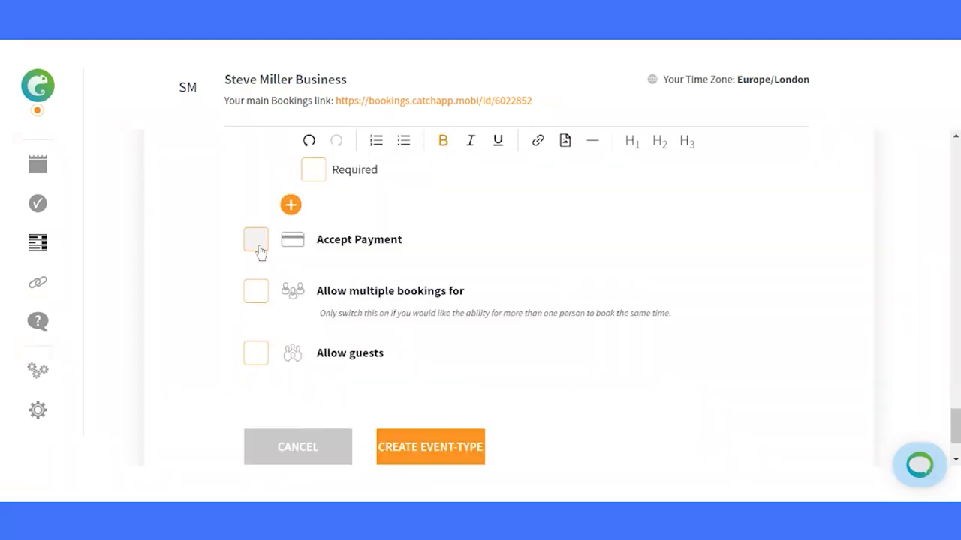
{"action": "mouse_move", "coordinate": [255, 291]}
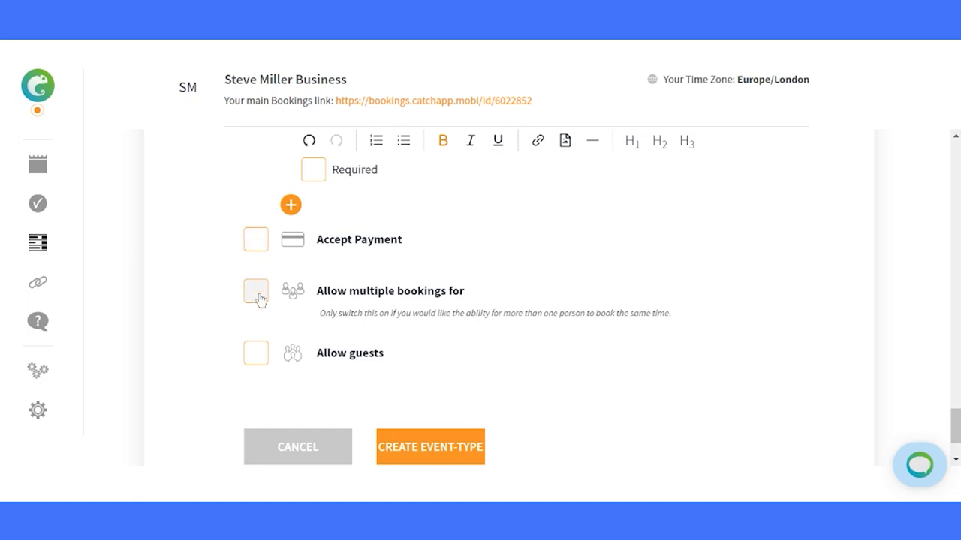
{"action": "left_click", "coordinate": [255, 291]}
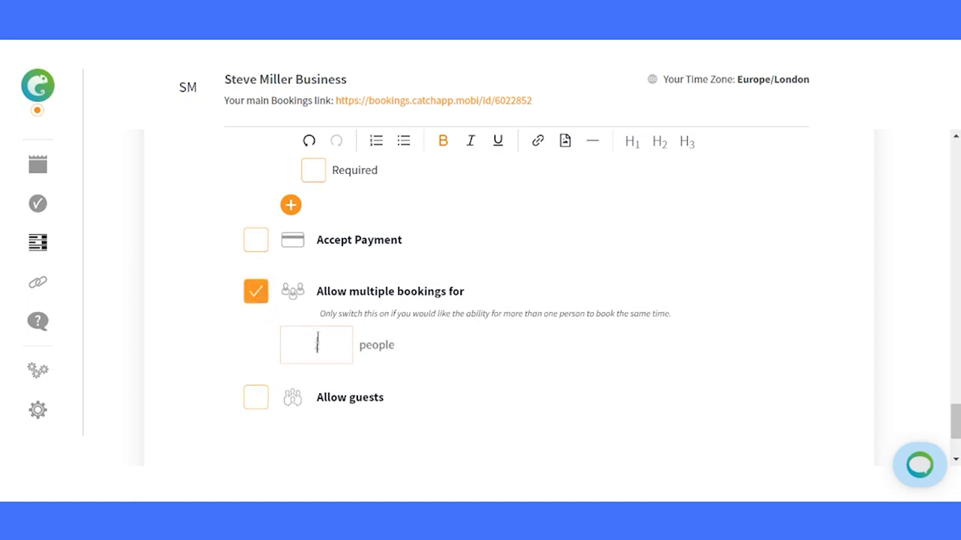
{"action": "type", "text": "4"}
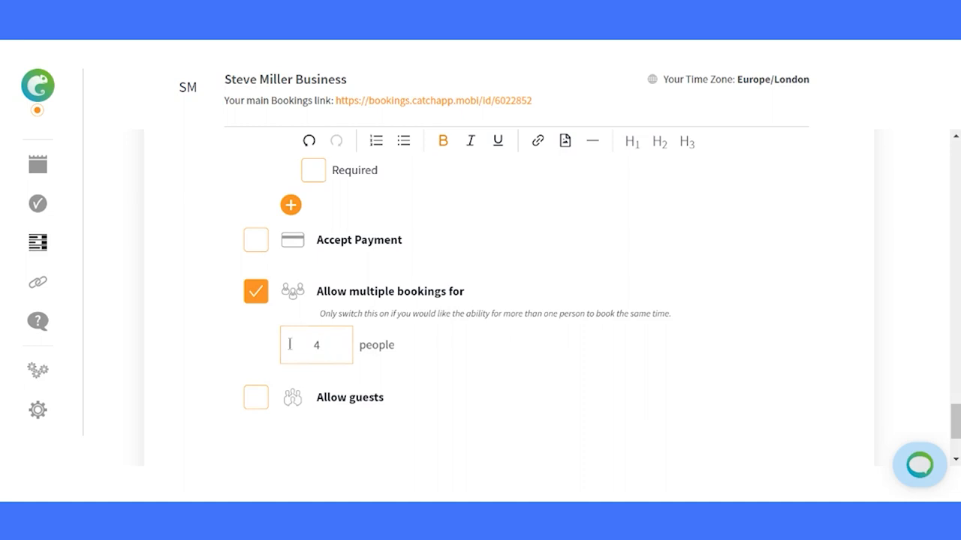
{"action": "left_click", "coordinate": [255, 322]}
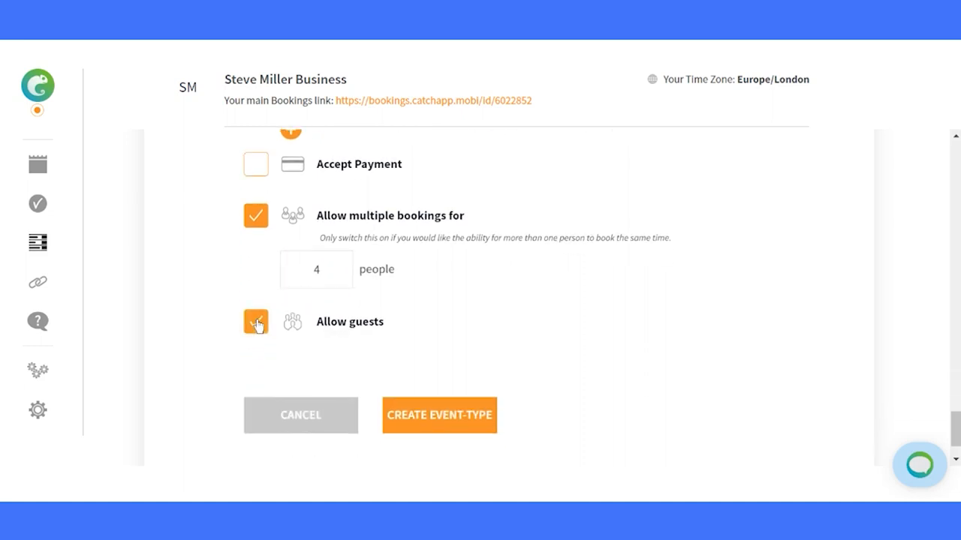
{"action": "left_click", "coordinate": [255, 322]}
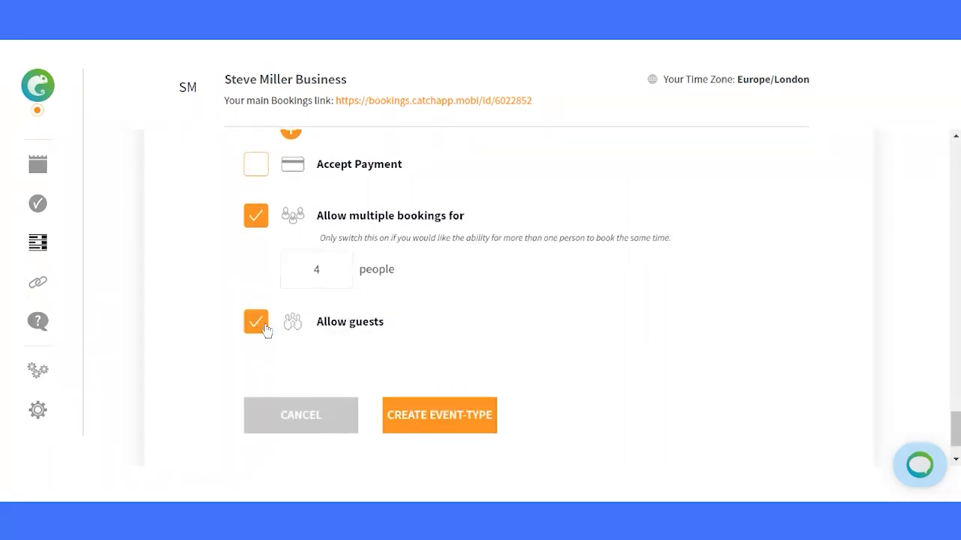
{"action": "left_click", "coordinate": [438, 415]}
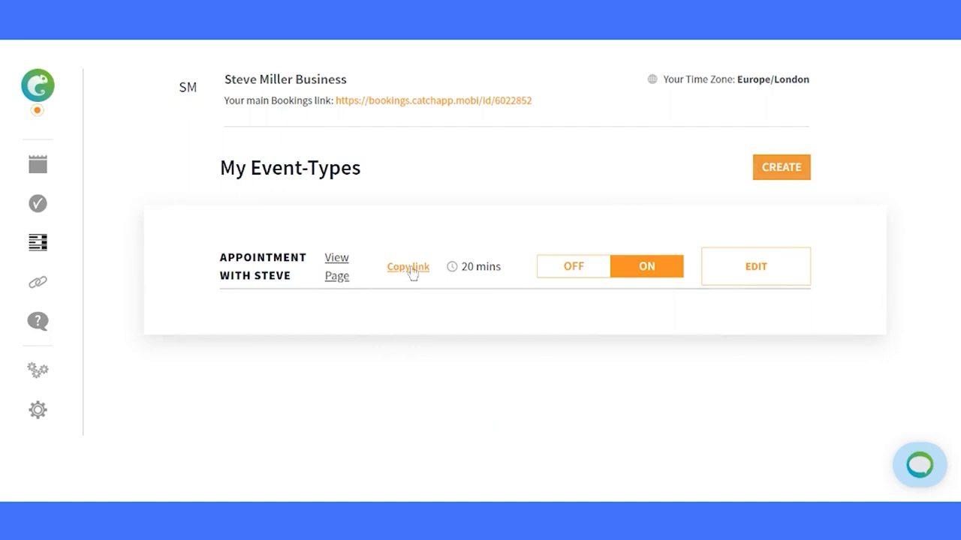
Copy the Appointment with Steve booking link from My Event-Types.
{"action": "left_click", "coordinate": [408, 267]}
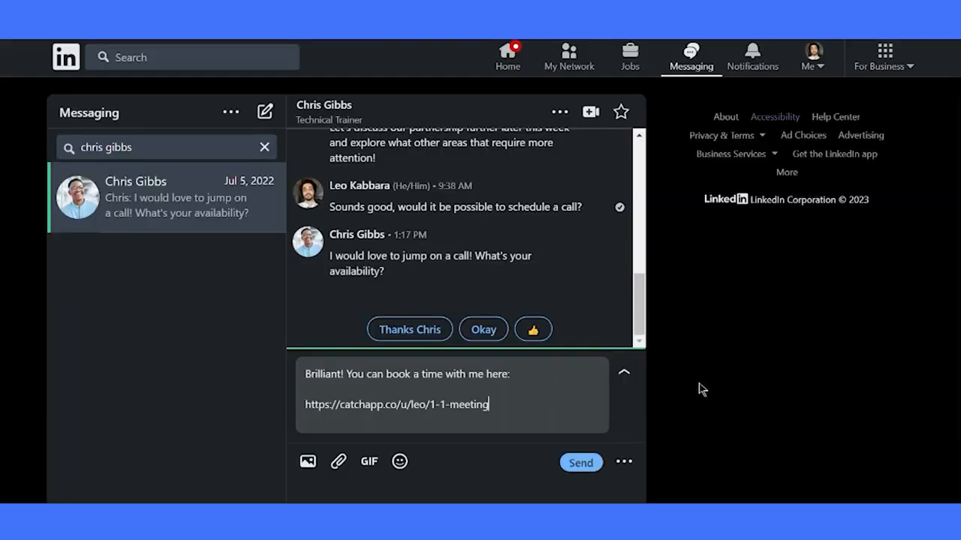
{"action": "mouse_move", "coordinate": [465, 183]}
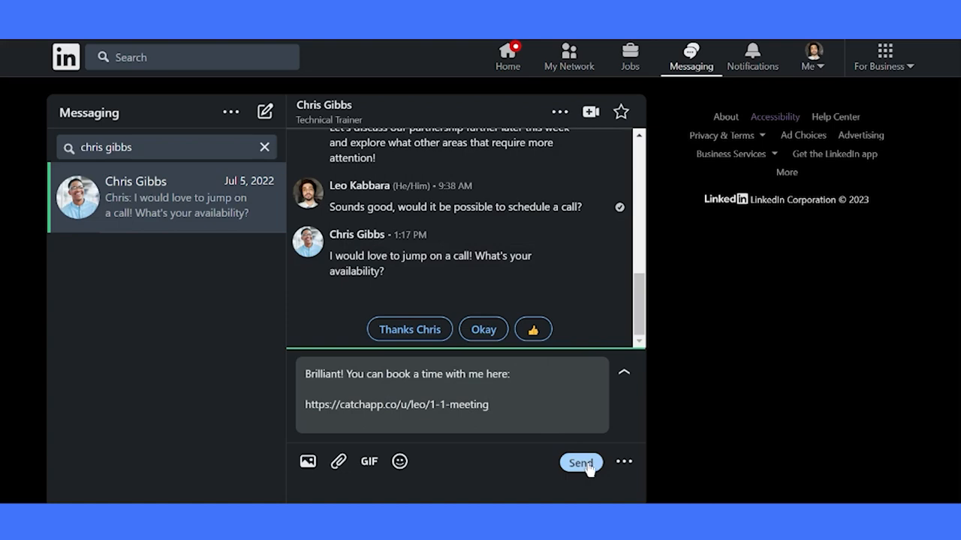
Send the LinkedIn reply containing the booking link.
{"action": "left_click", "coordinate": [396, 406]}
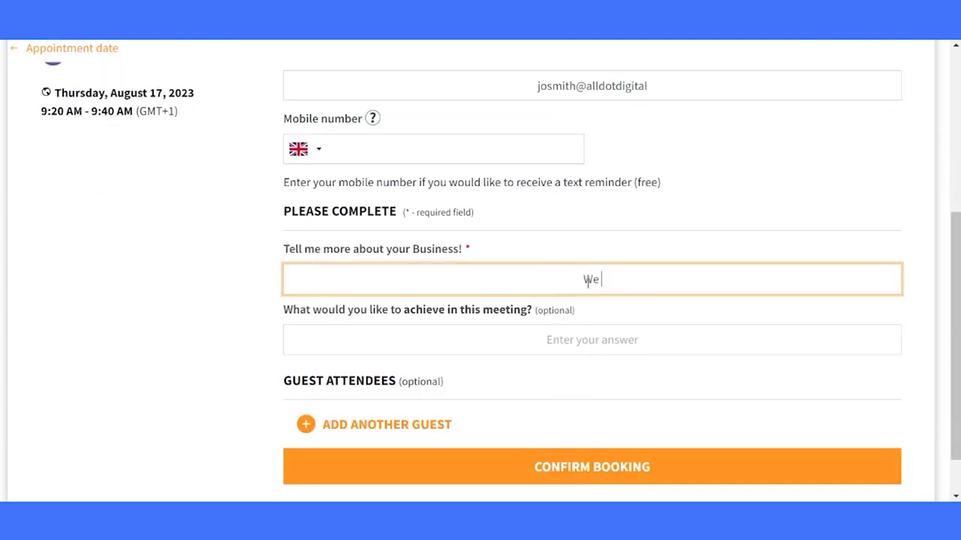
Confirm the 17 August 9:20 booking and view it in Outlook's Month view.
{"action": "left_click", "coordinate": [592, 465]}
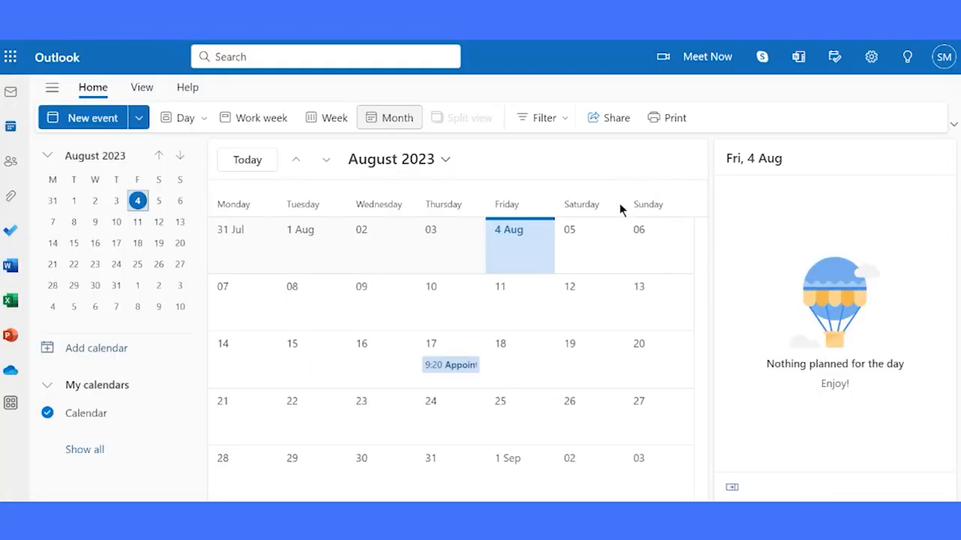
{"action": "left_click", "coordinate": [451, 364]}
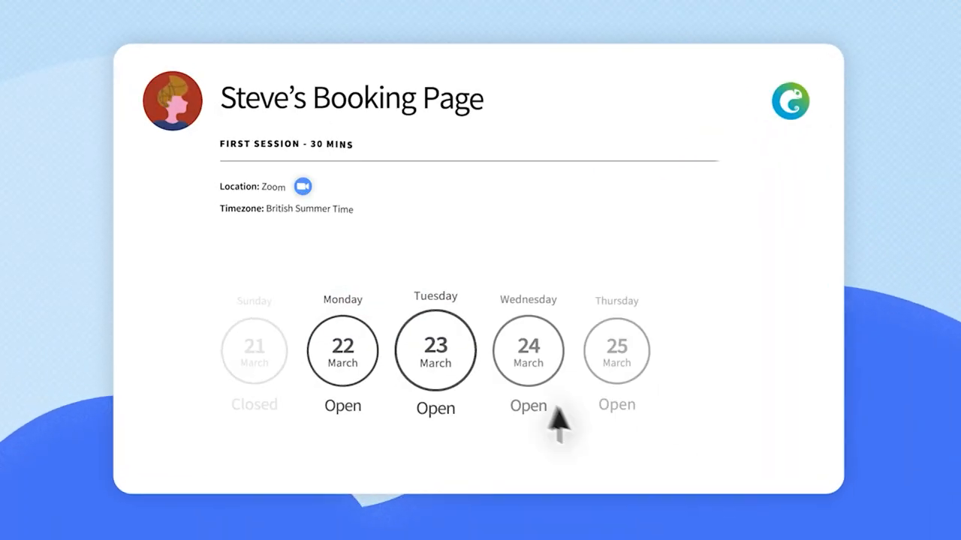
Book the 16:00 slot on Tuesday 23 March from Steve's Booking Page.
{"action": "left_click", "coordinate": [435, 351]}
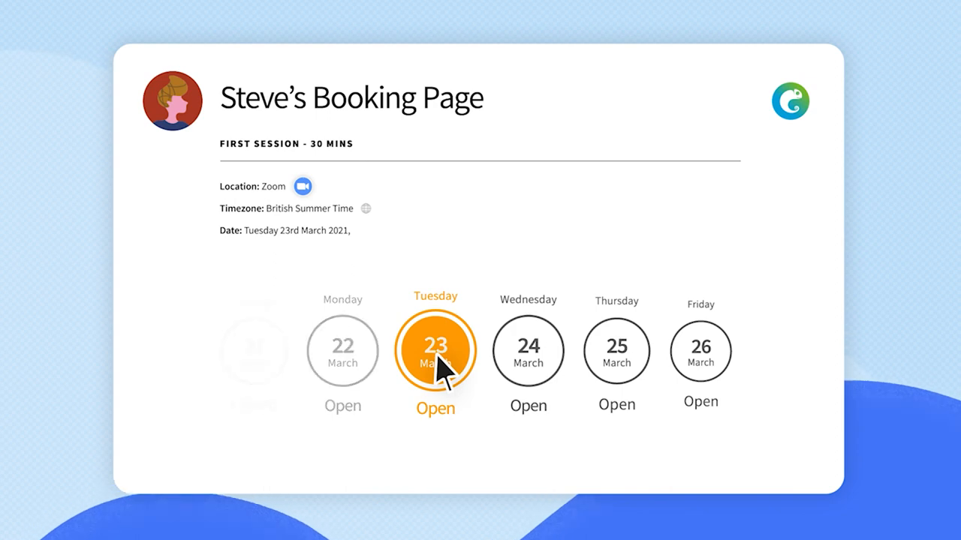
{"action": "left_click", "coordinate": [436, 349]}
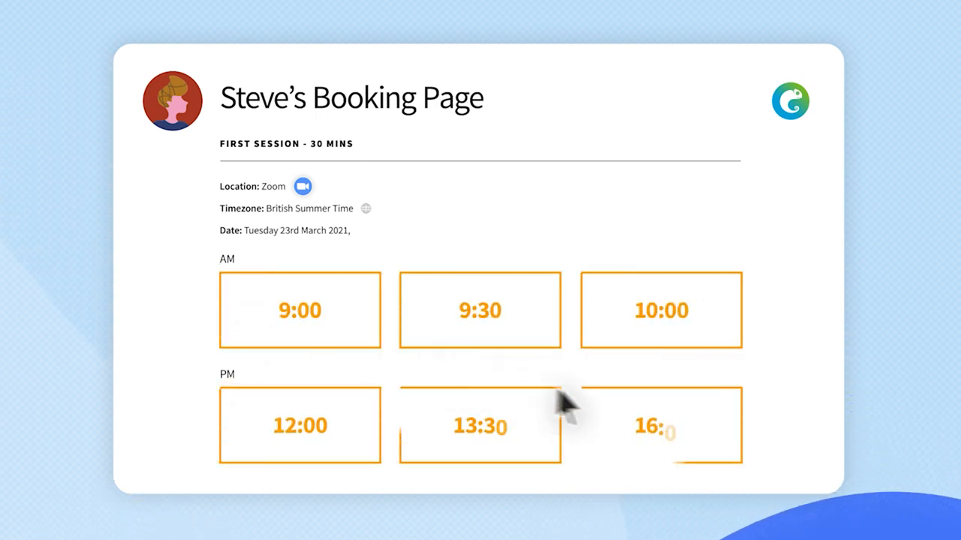
{"action": "left_click", "coordinate": [661, 427]}
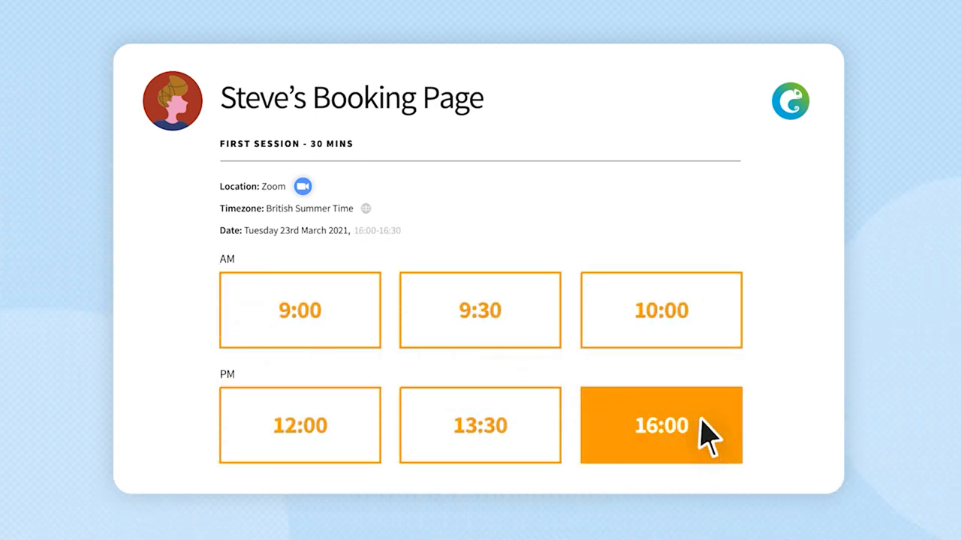
{"action": "left_click", "coordinate": [660, 427]}
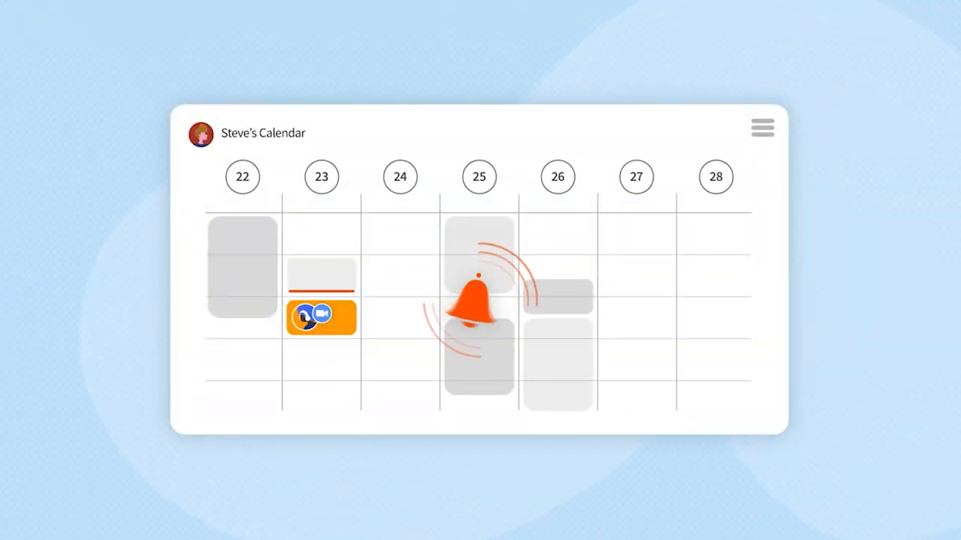